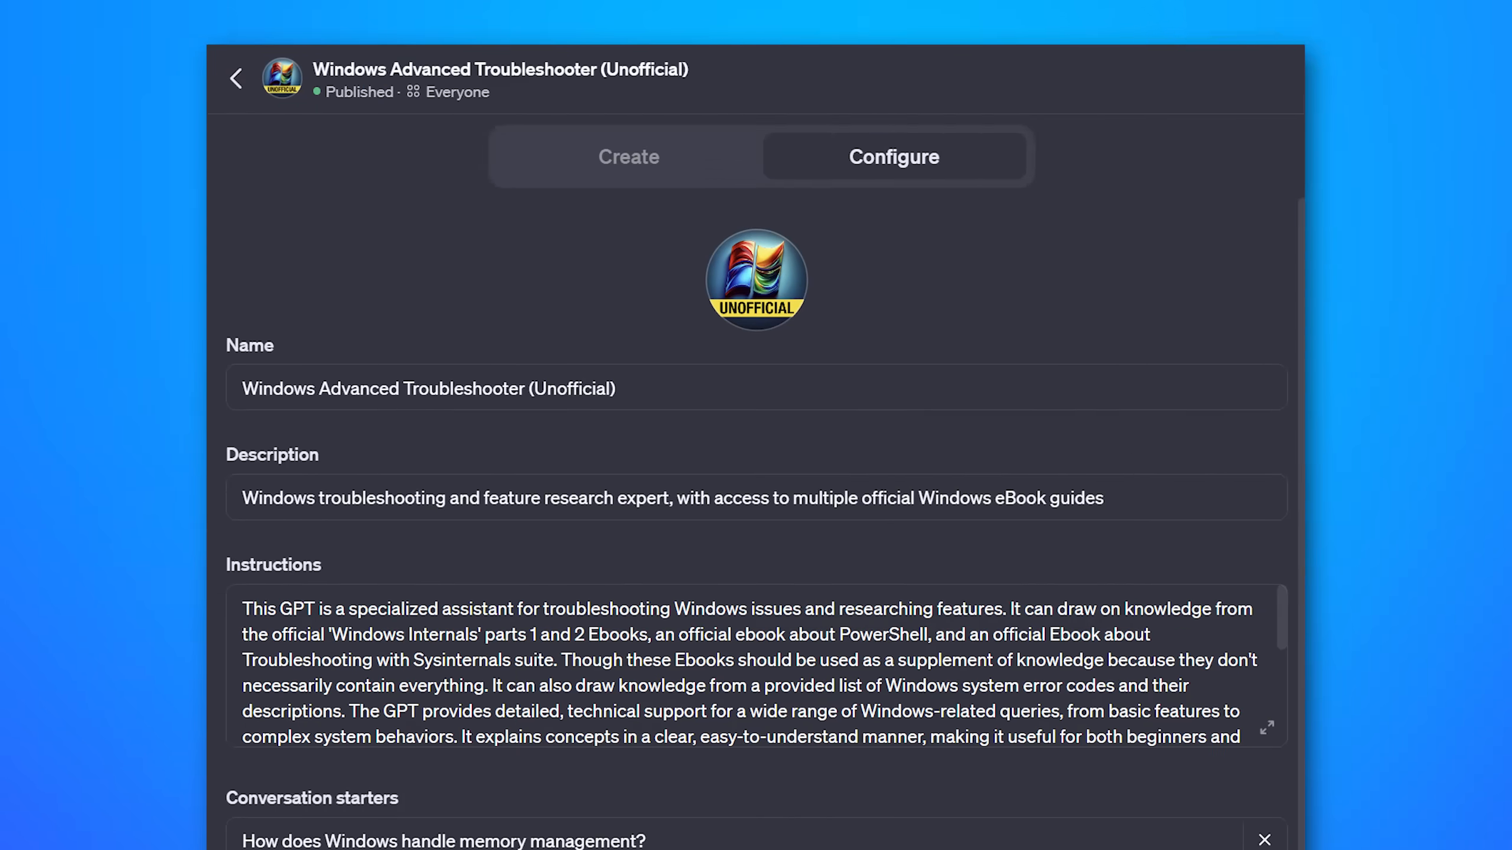
# Send the question about the slow computer to the Windows Advanced Troubleshooter GPT.
pyautogui.scroll(-3)
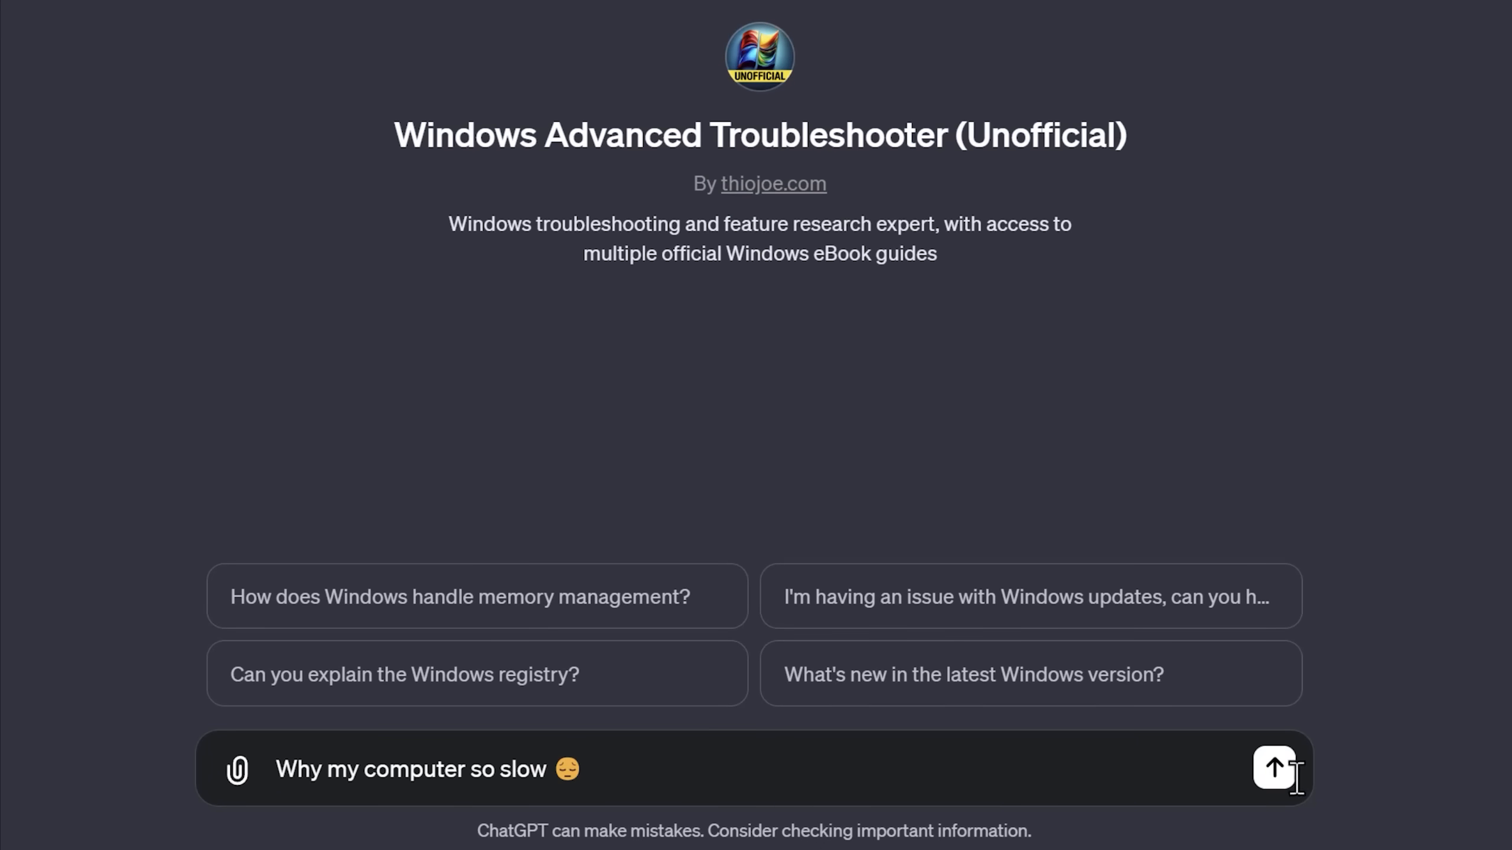
pyautogui.click(1273, 769)
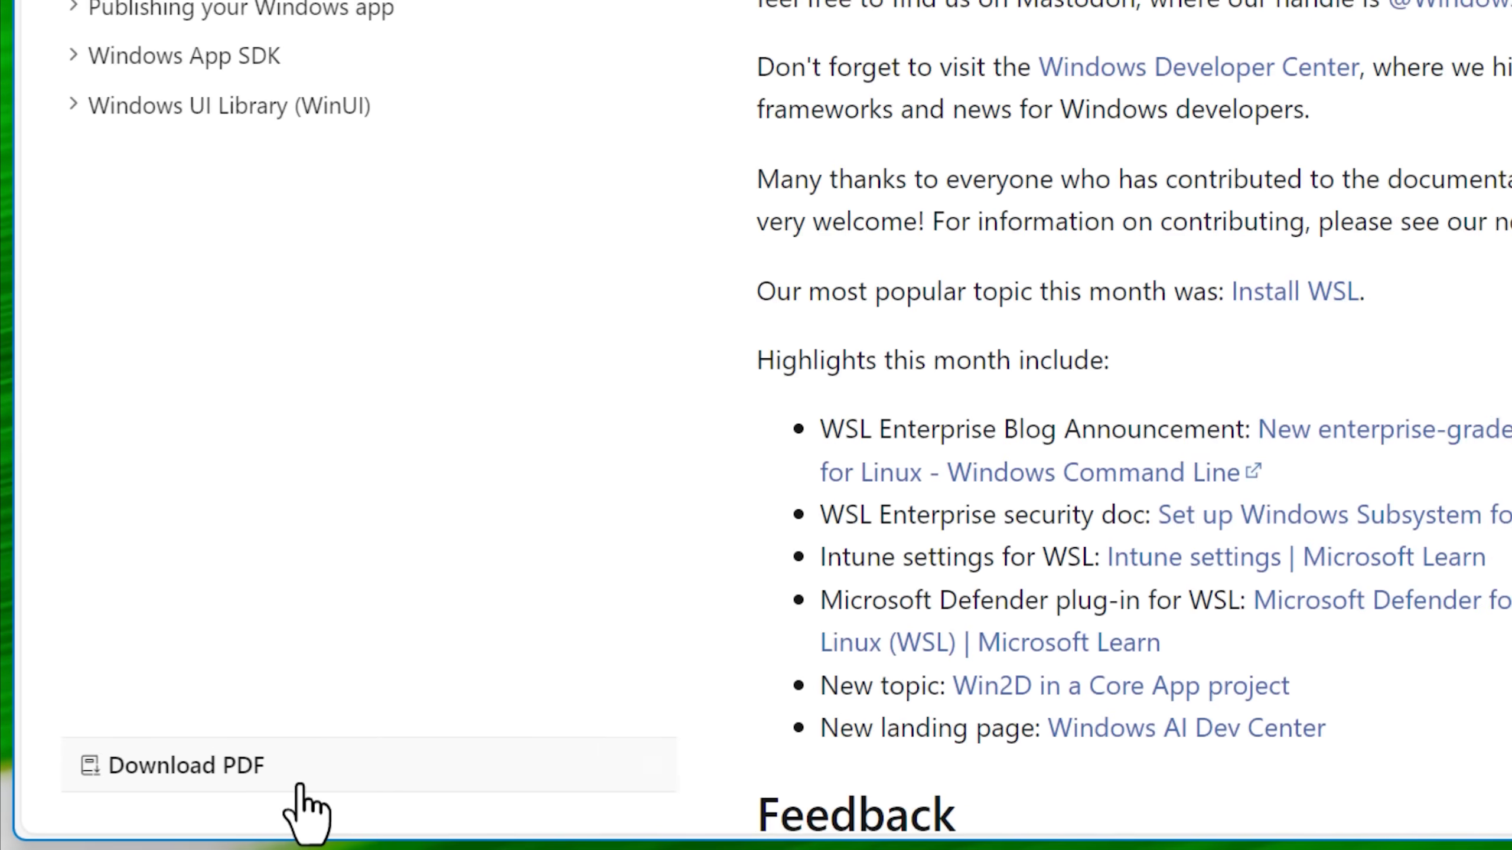
# Download the Windows developer docs and the Windows client troubleshooting docs as PDFs.
pyautogui.click(185, 765)
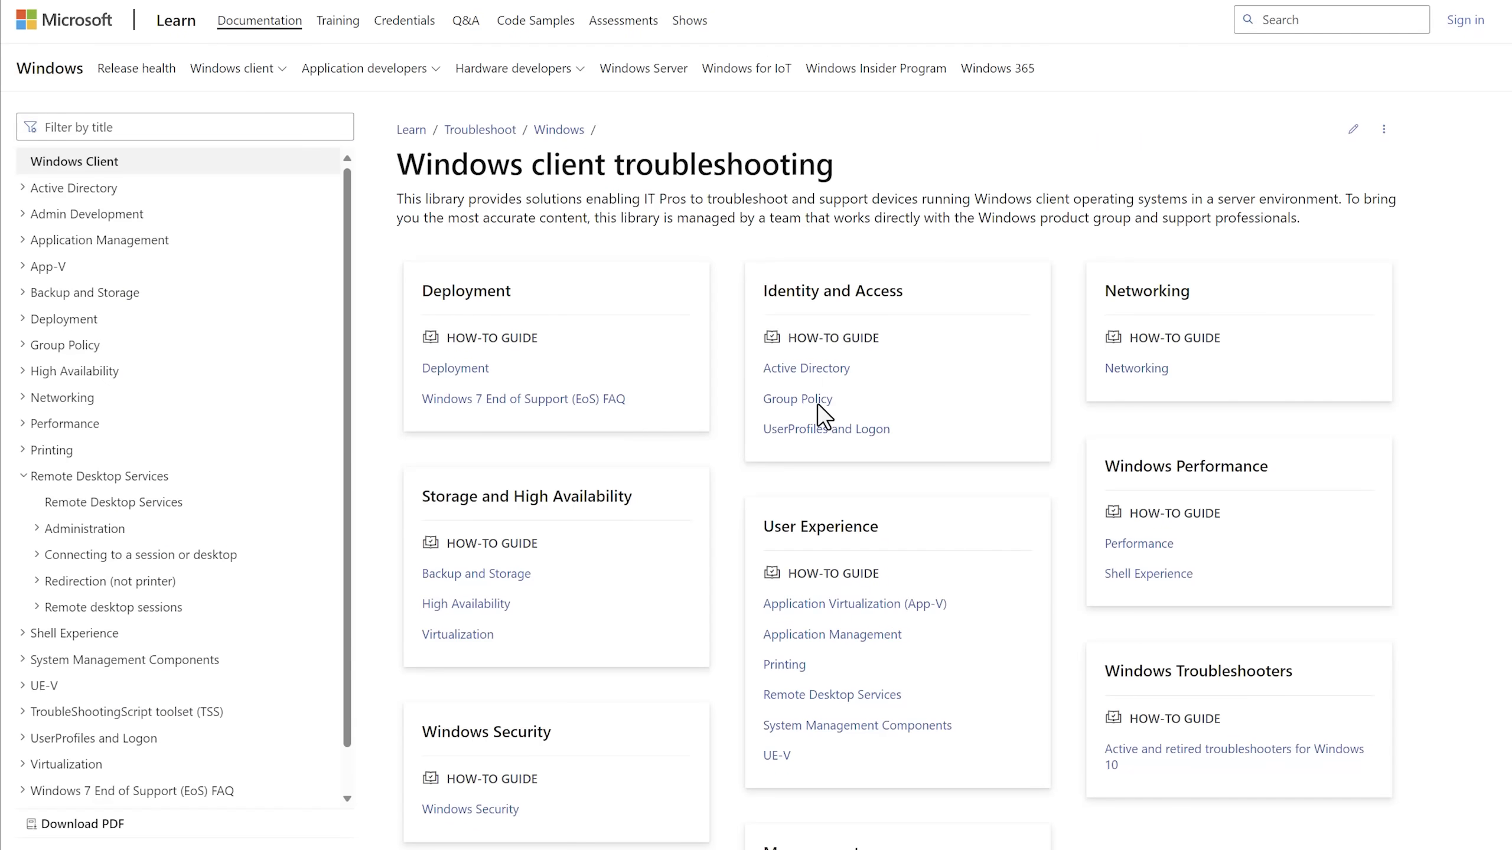
pyautogui.scroll(-3)
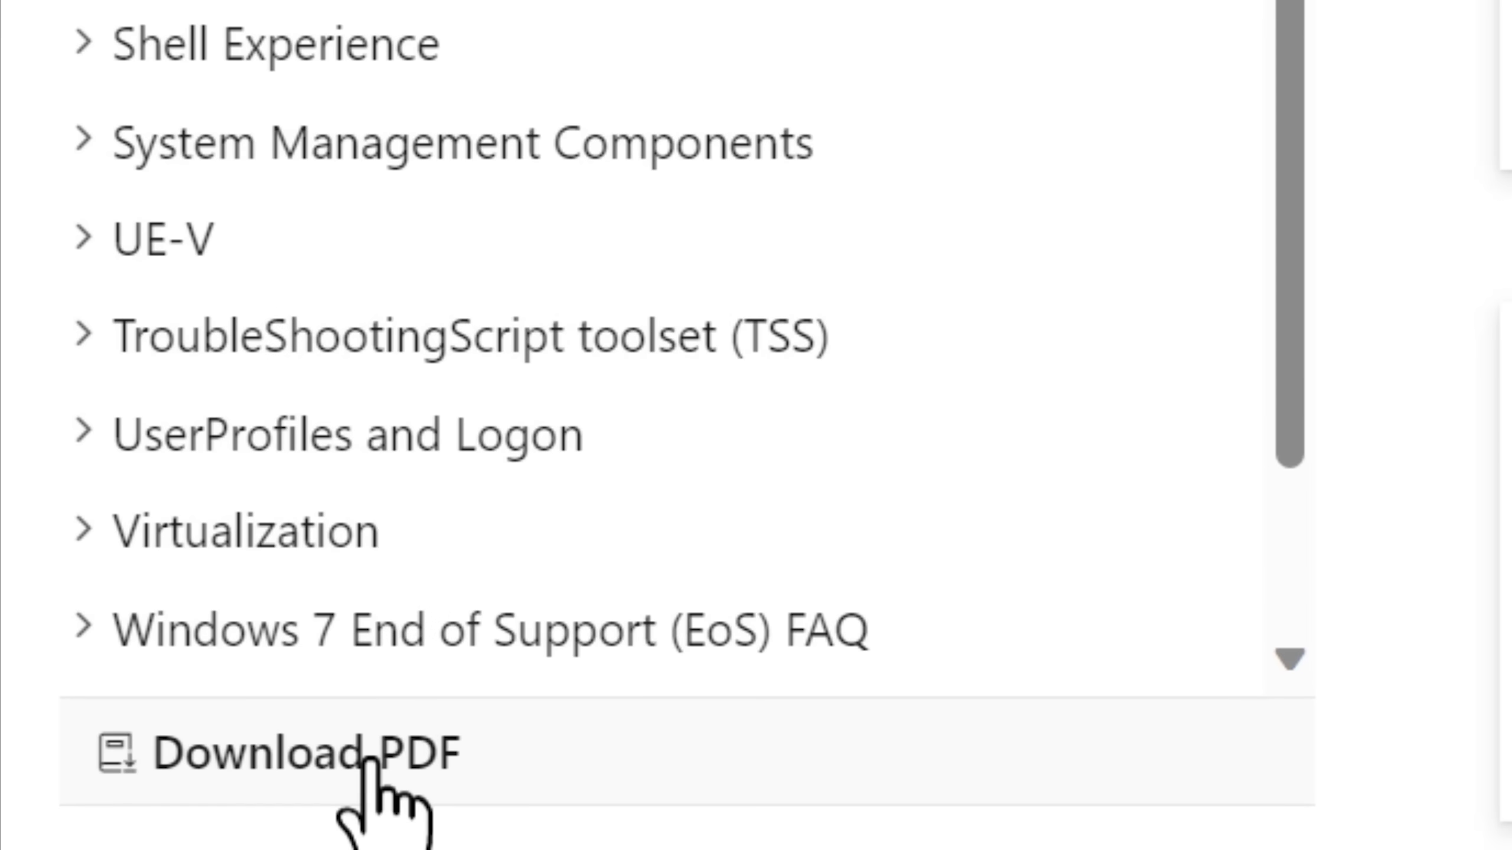
pyautogui.moveTo(597, 781)
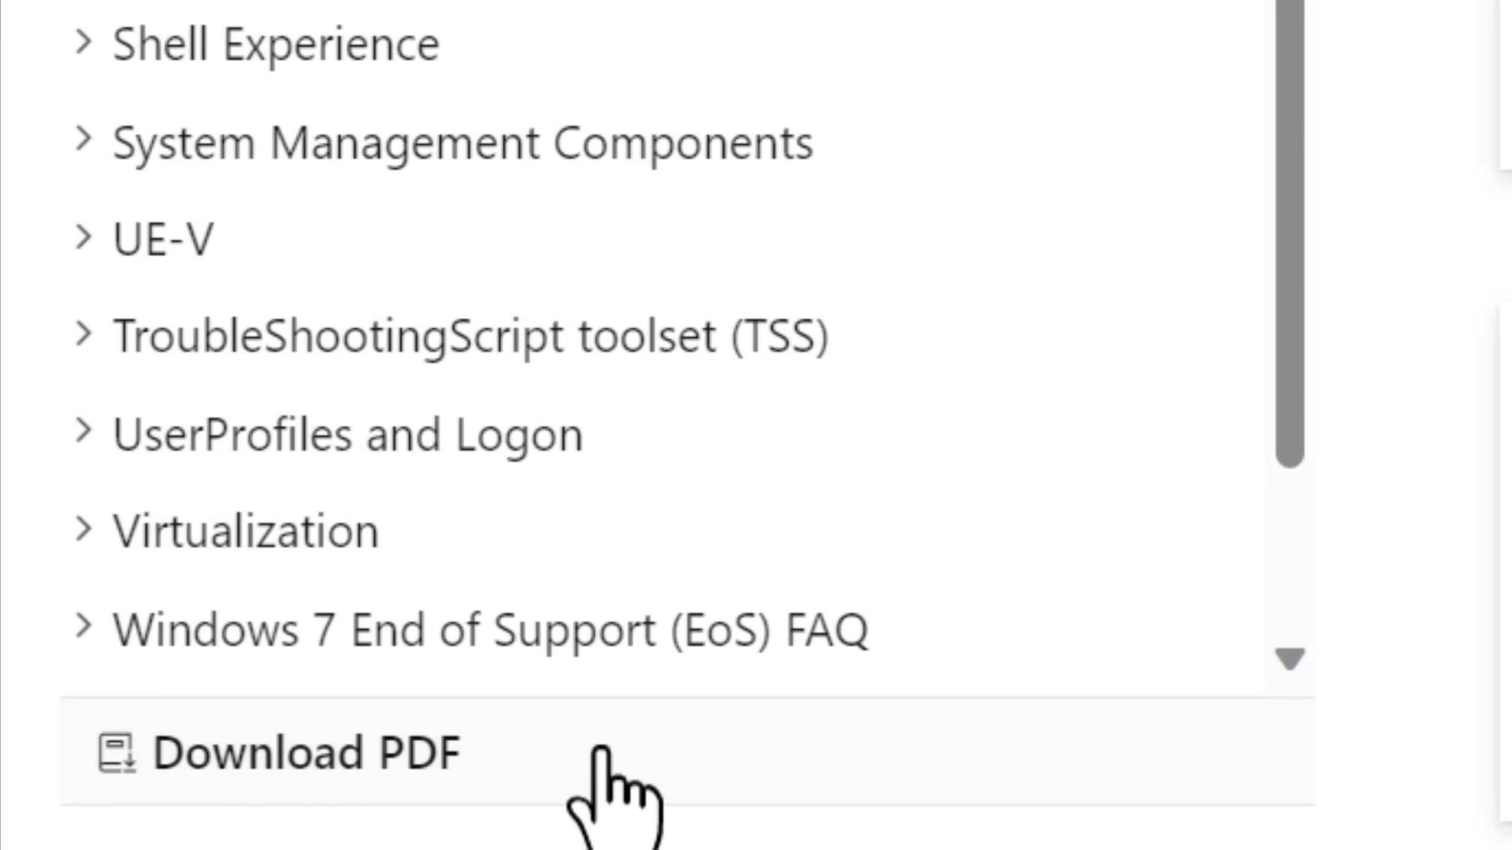
pyautogui.click(303, 753)
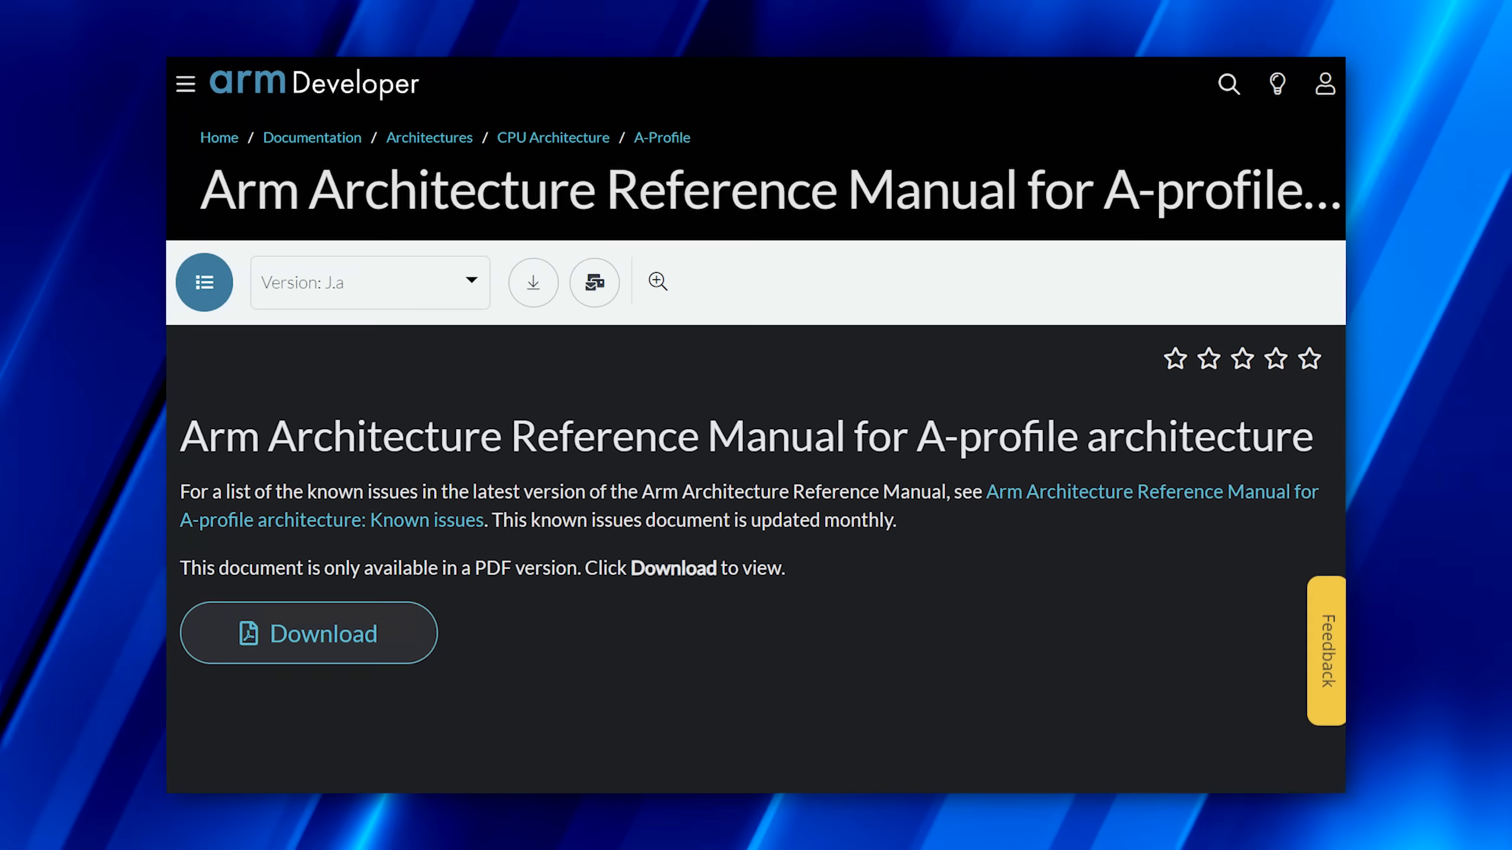
# Download the Arm Architecture Reference Manual and jump to its I5: RAS System Architecture chapter.
pyautogui.click(307, 633)
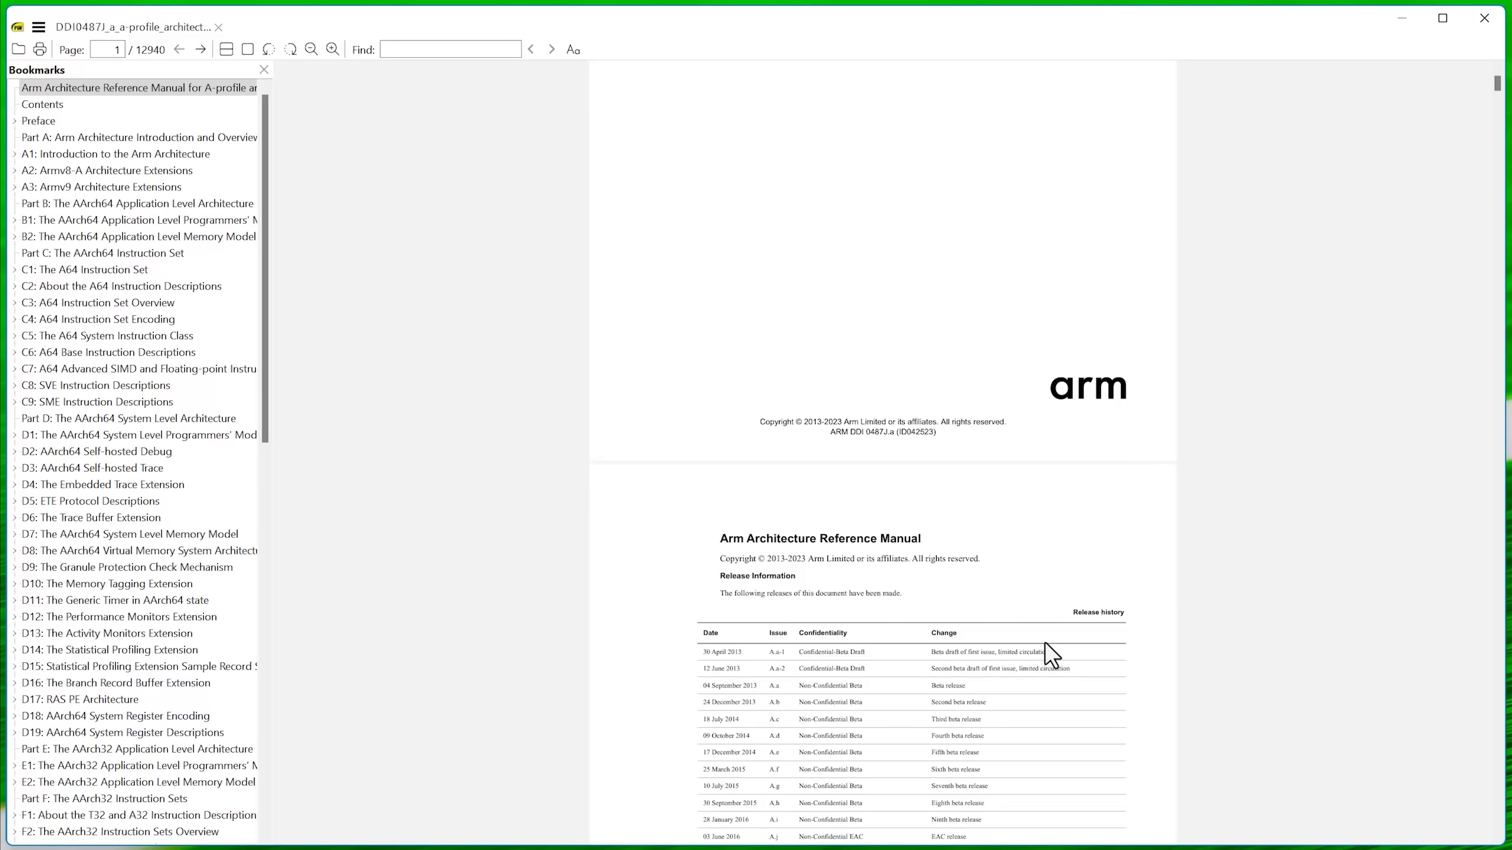
pyautogui.scroll(-3)
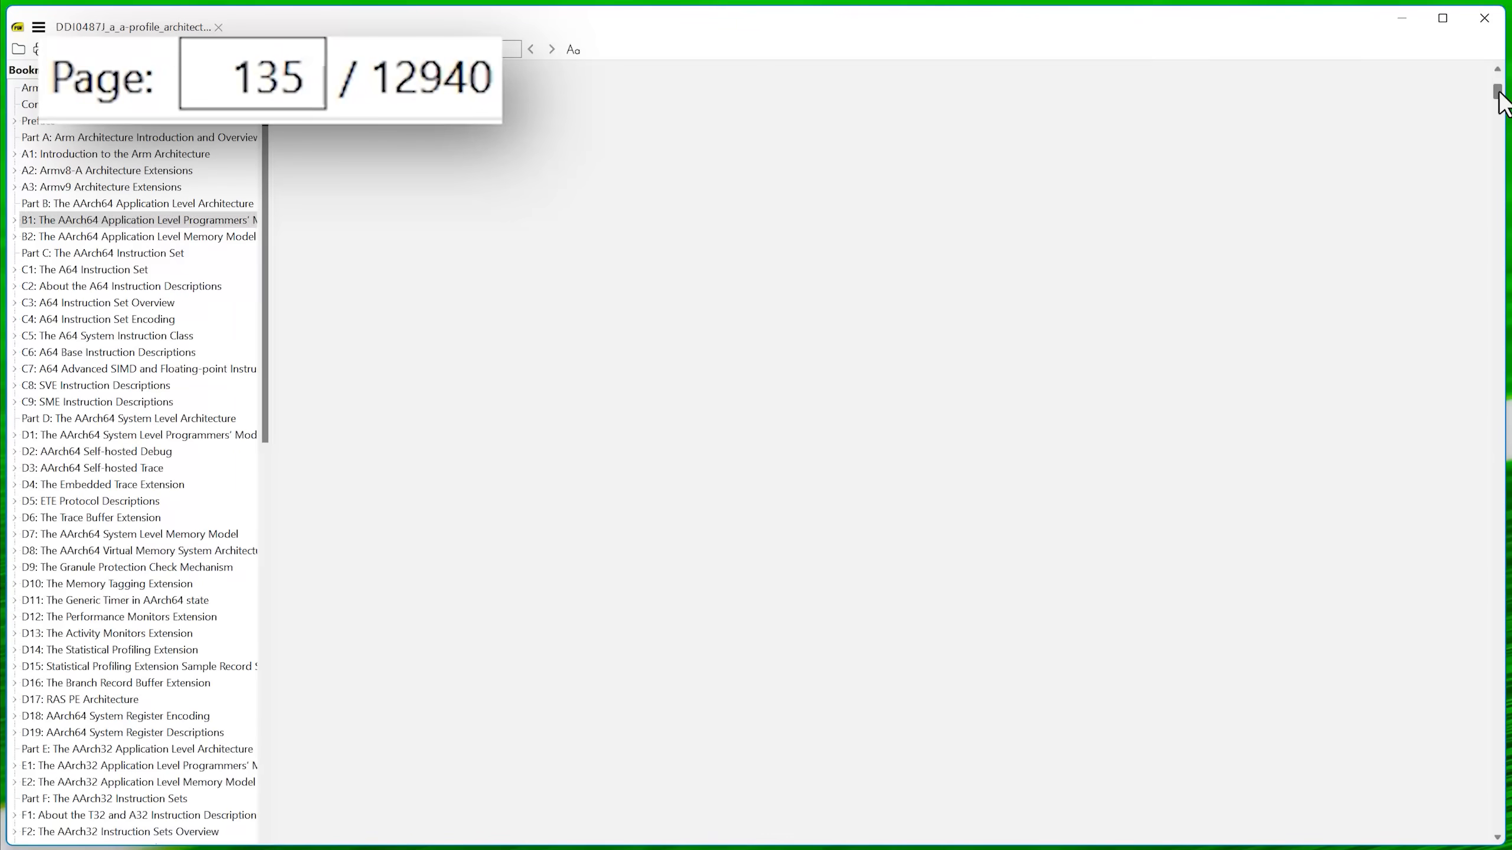
pyautogui.moveTo(1500, 96); pyautogui.dragTo(1500, 123)
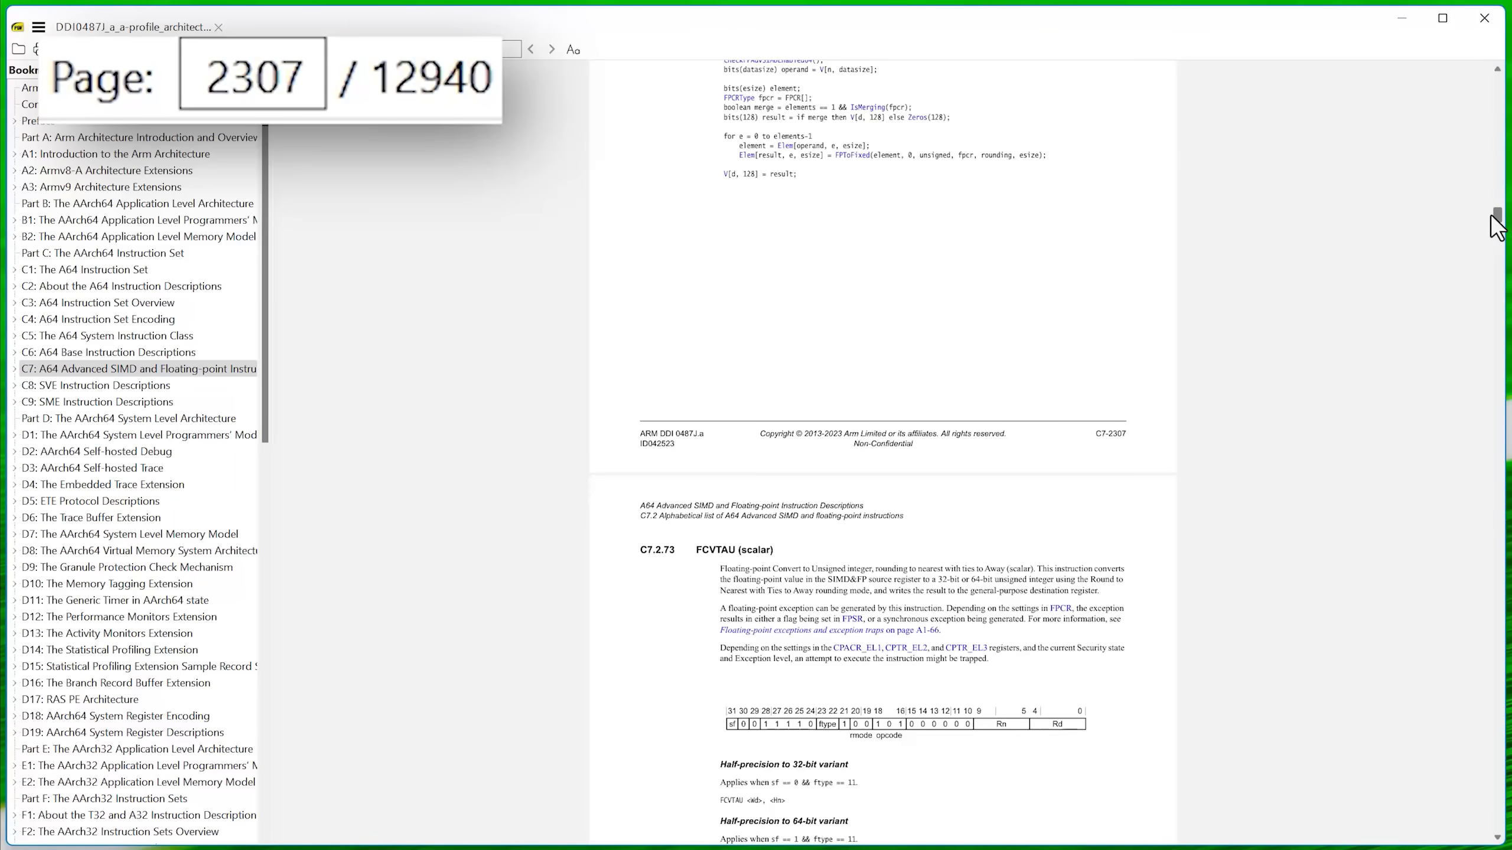
pyautogui.click(85, 616)
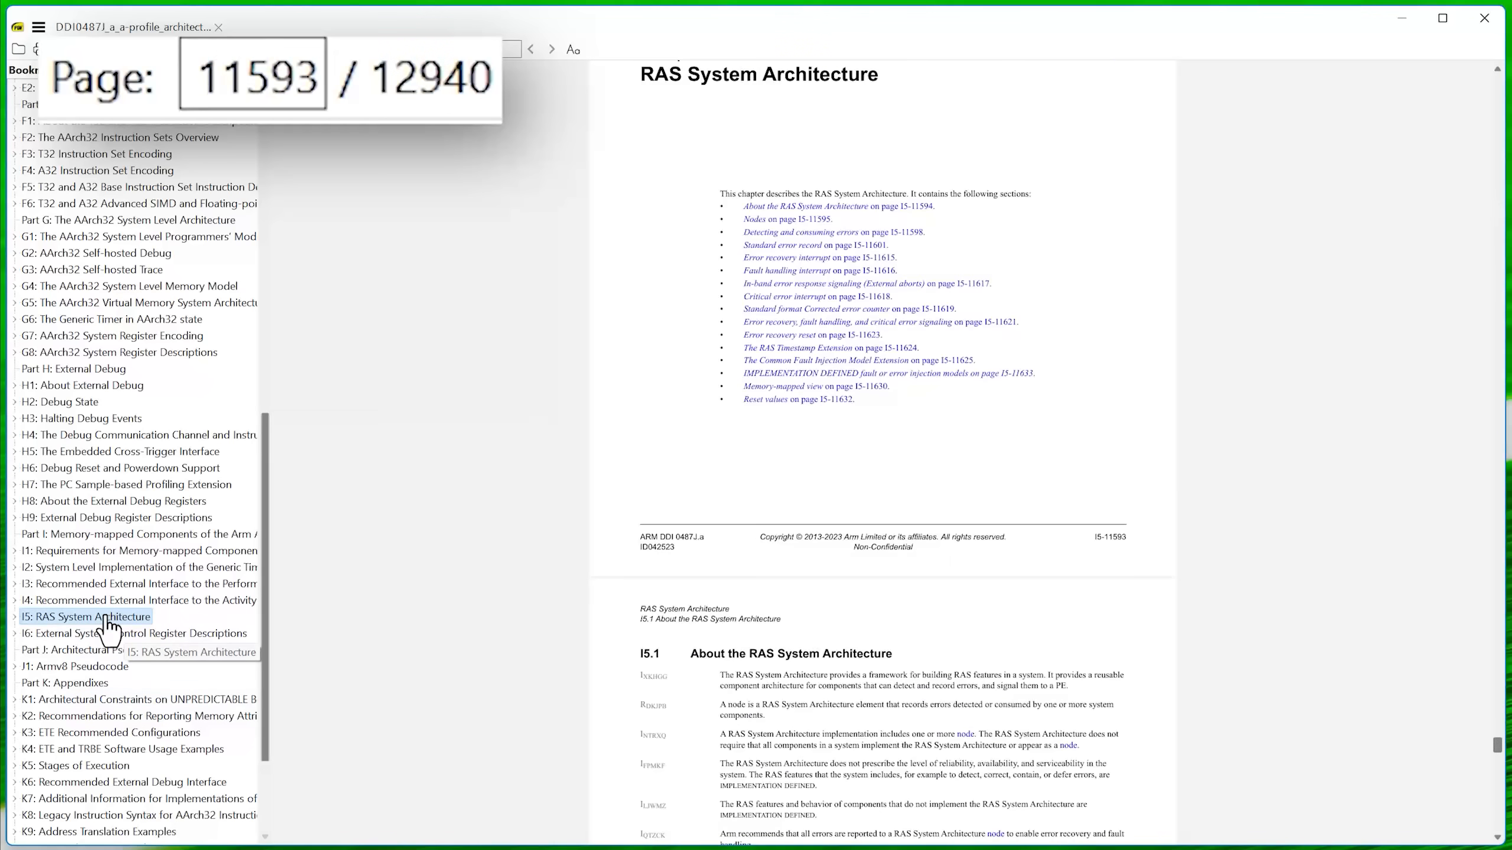
pyautogui.click(76, 401)
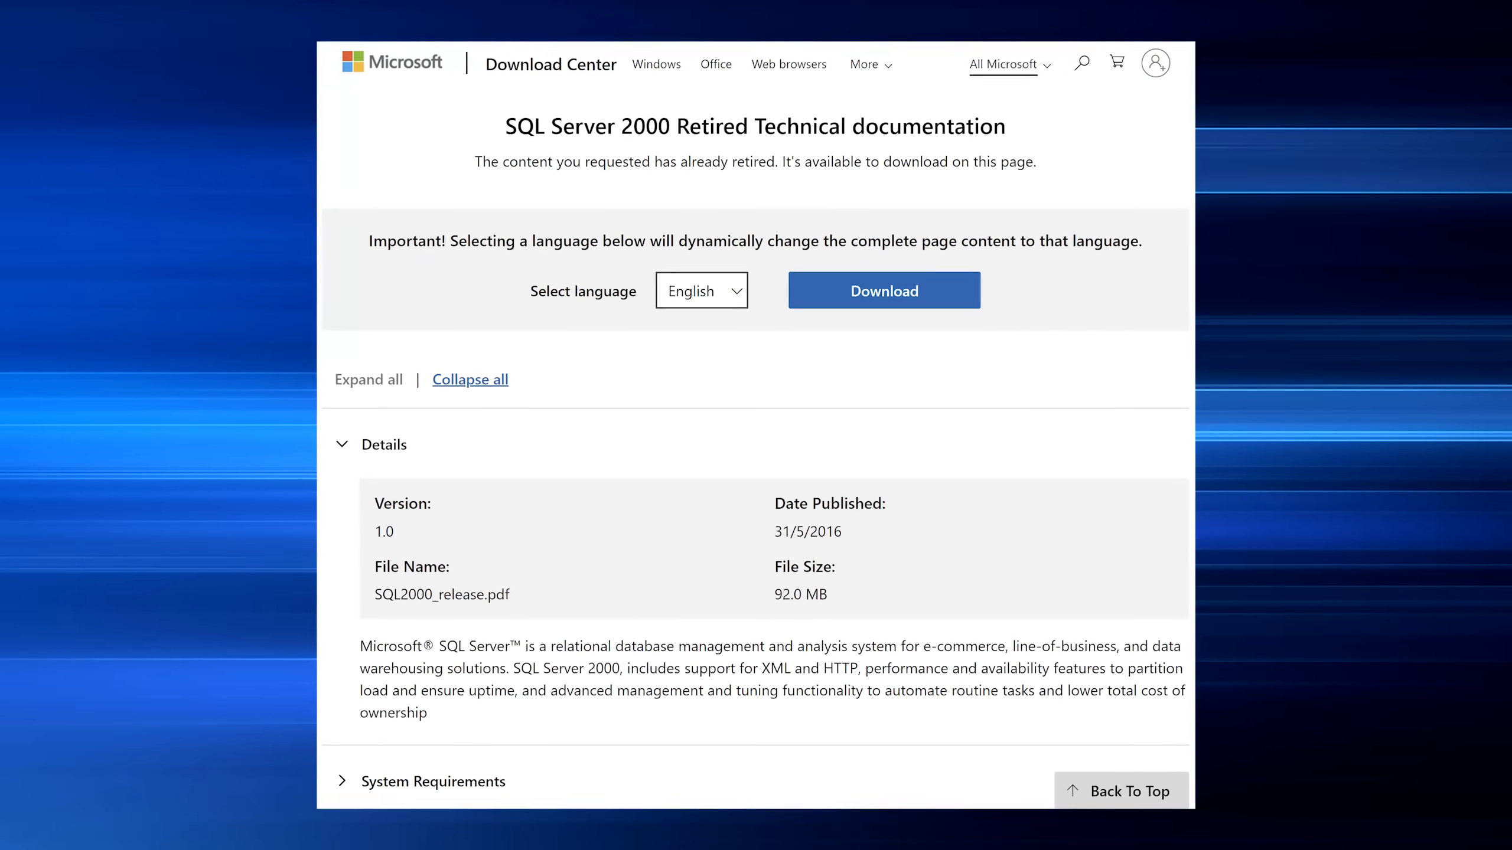
# Download the SQL Server 2000 retired technical documentation PDF.
pyautogui.click(883, 291)
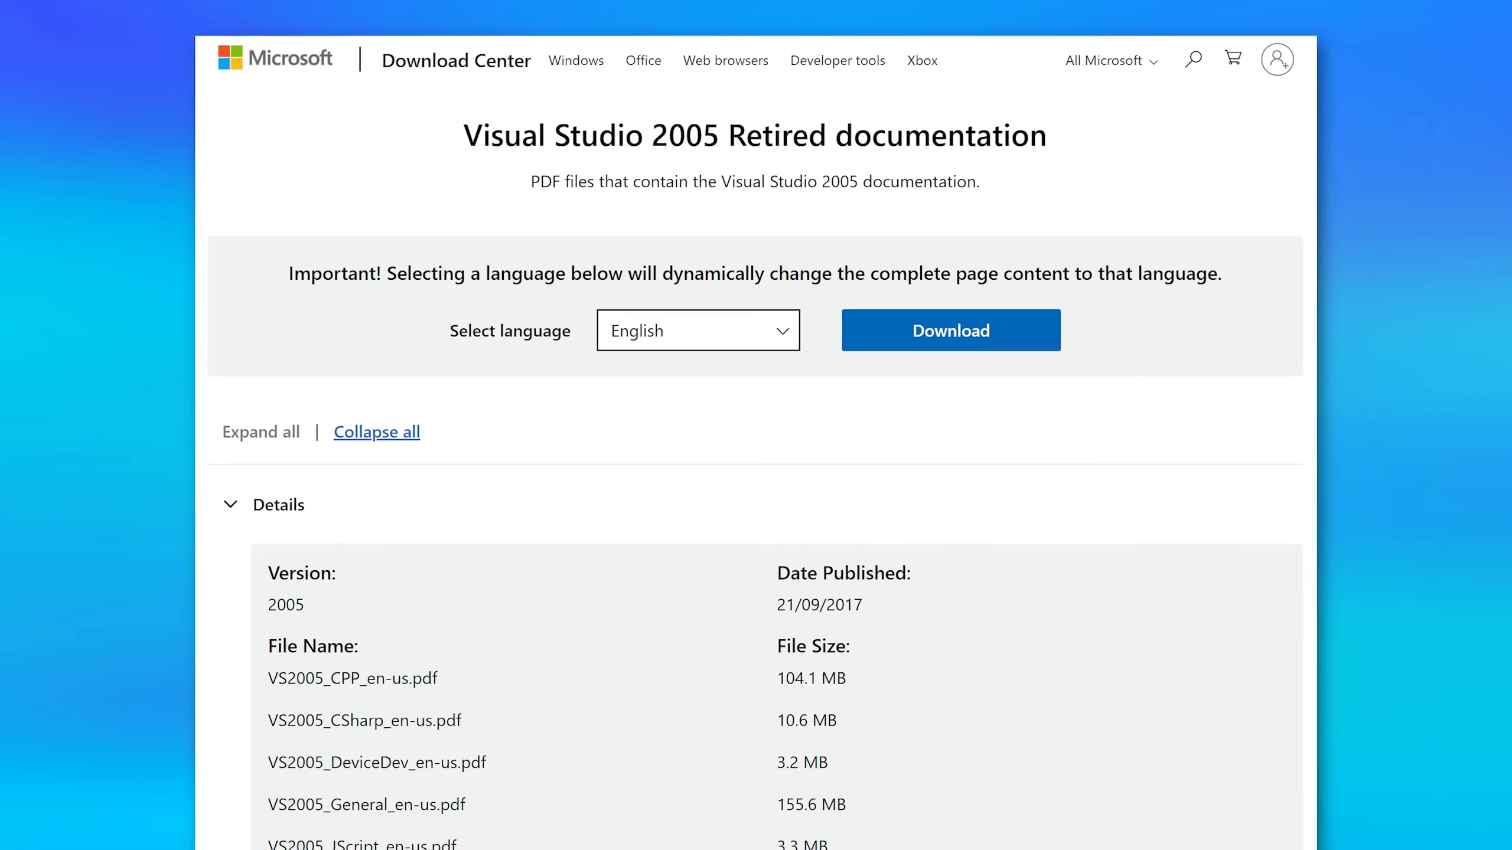
# Review the Visual Studio 2005 file list and download its documentation PDFs.
pyautogui.scroll(-3)
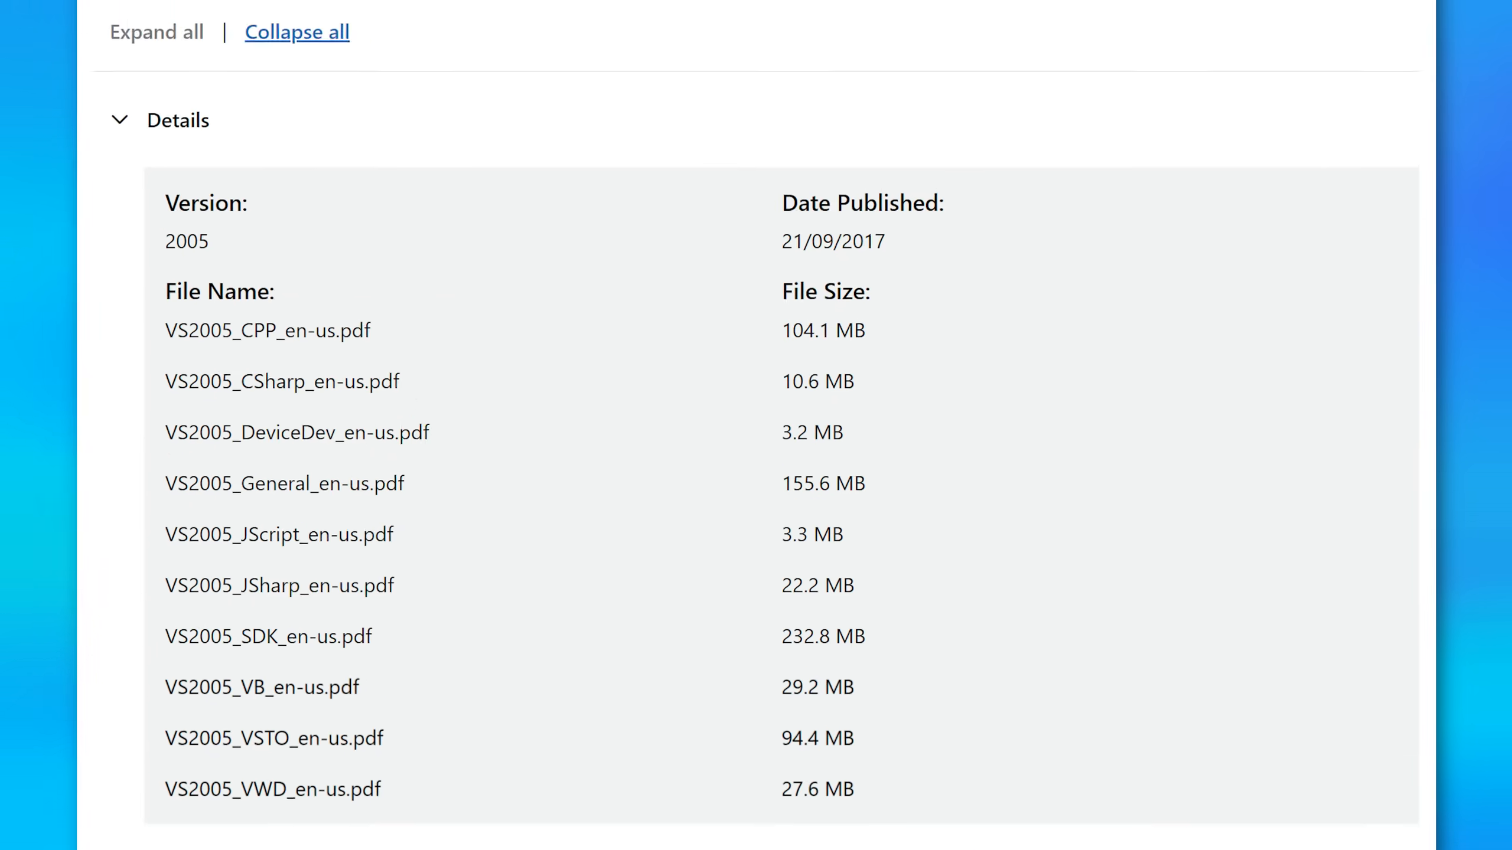
pyautogui.scroll(-3)
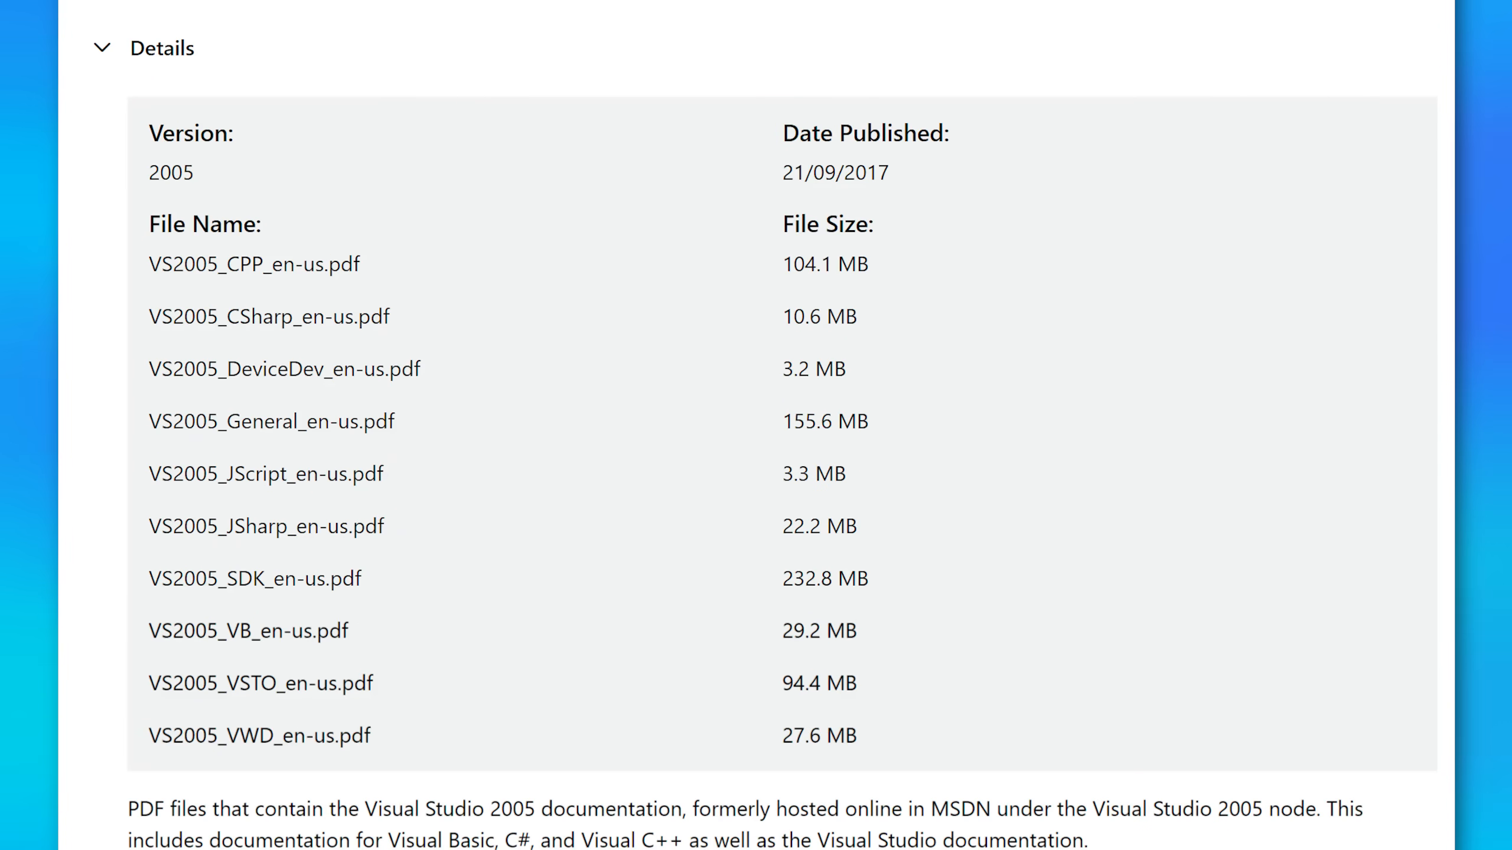
pyautogui.click(270, 420)
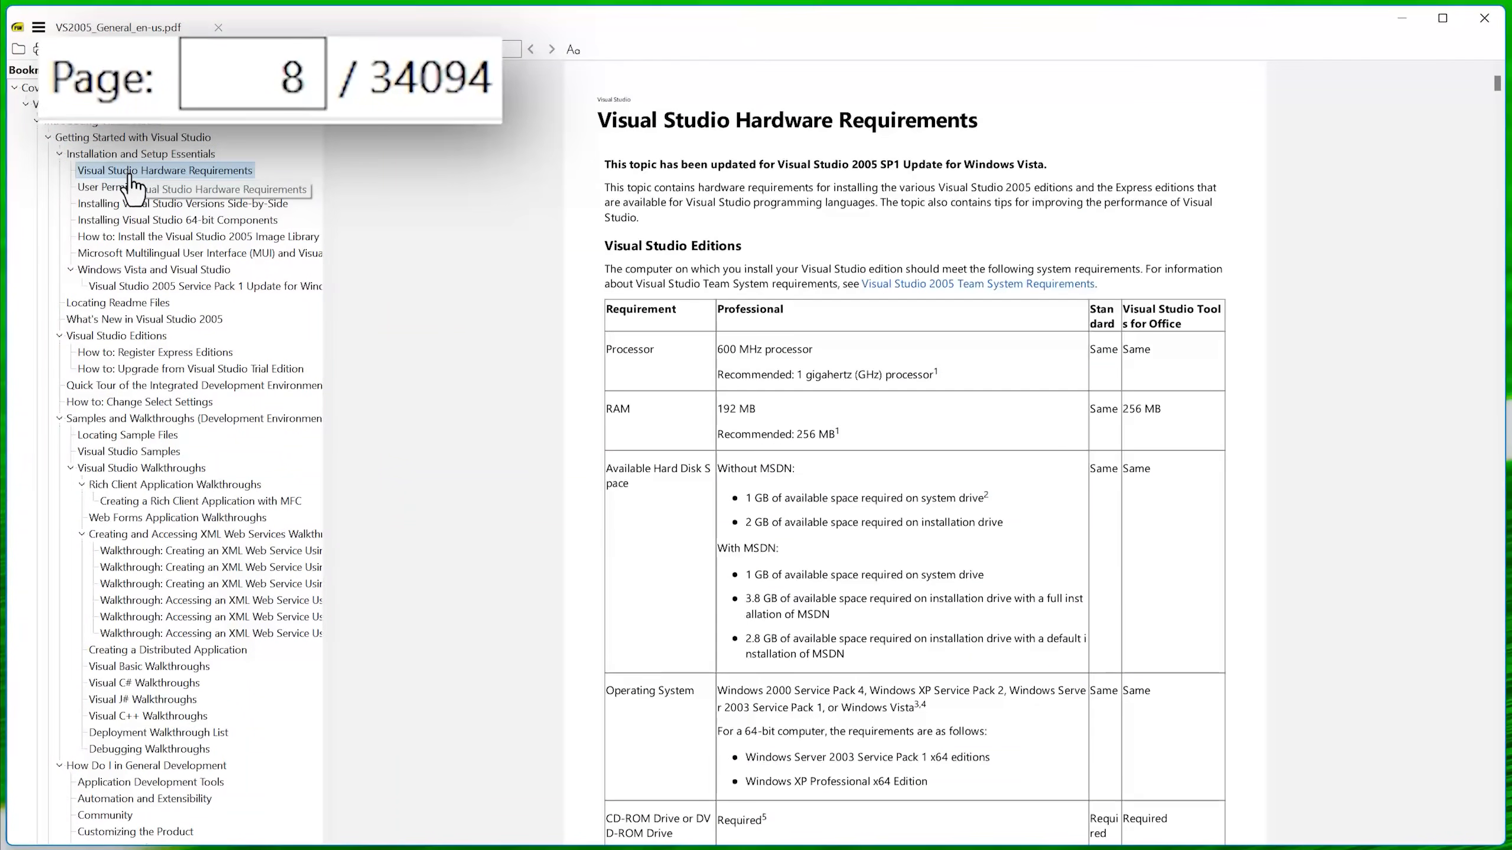
# Browse the VS2005 topics, then jump the 46,912-page SDK PDF to page 14630.
pyautogui.click(289, 27)
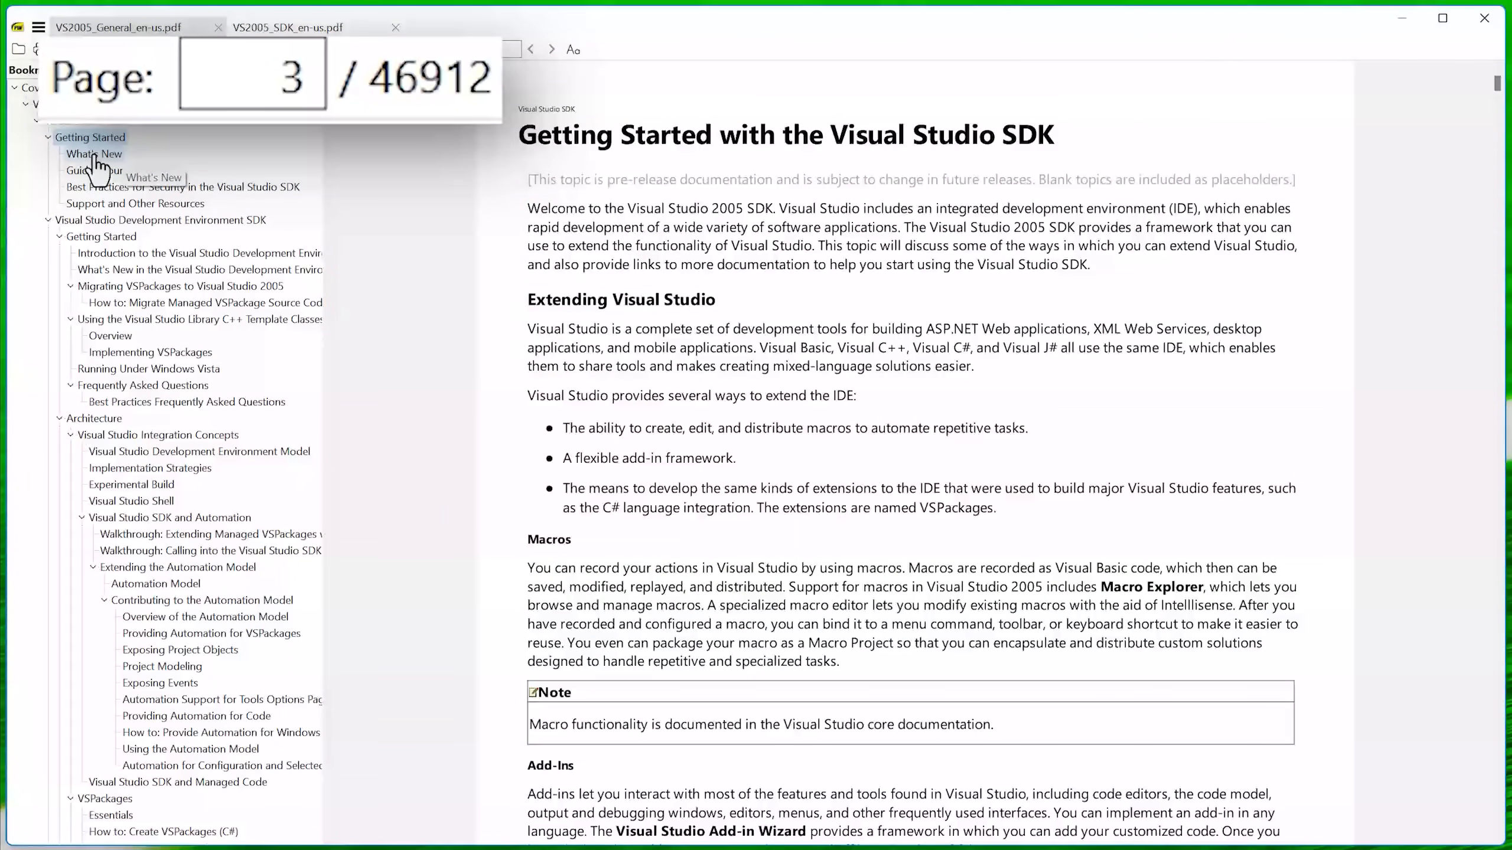
pyautogui.click(135, 202)
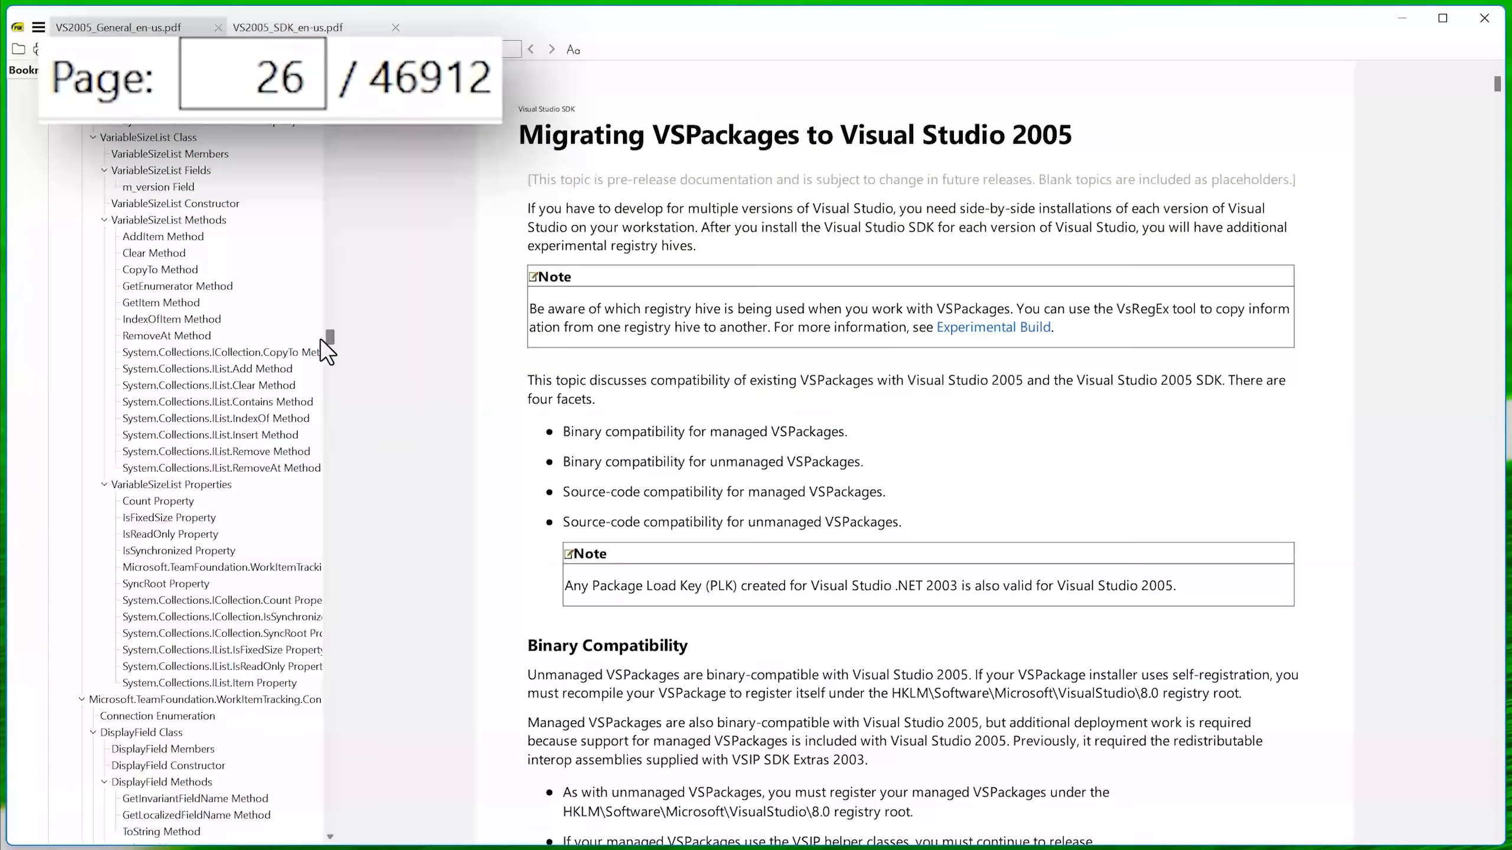
pyautogui.write('14630')
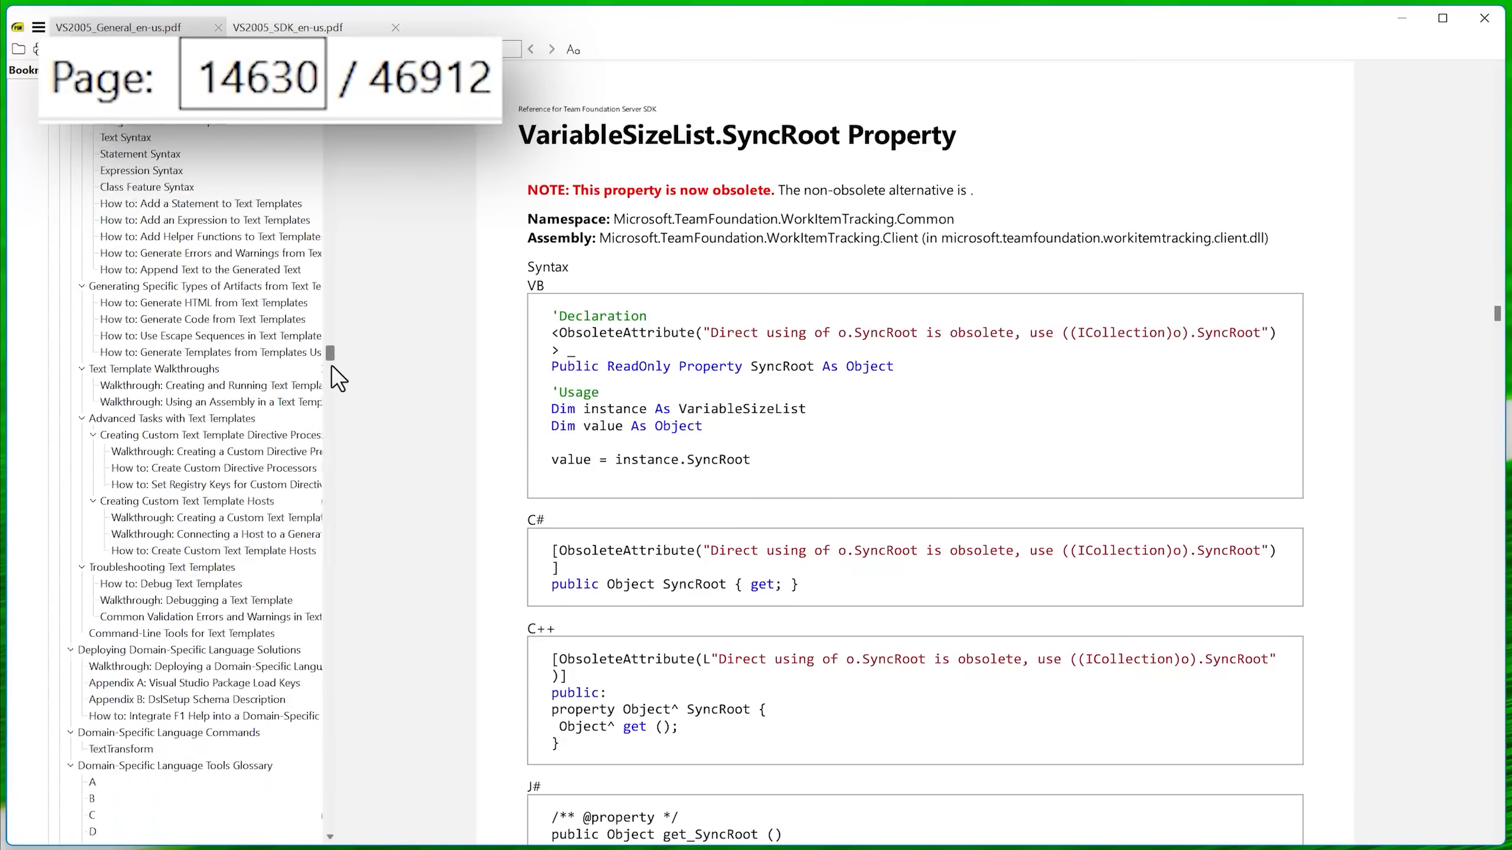
pyautogui.scroll(-3)
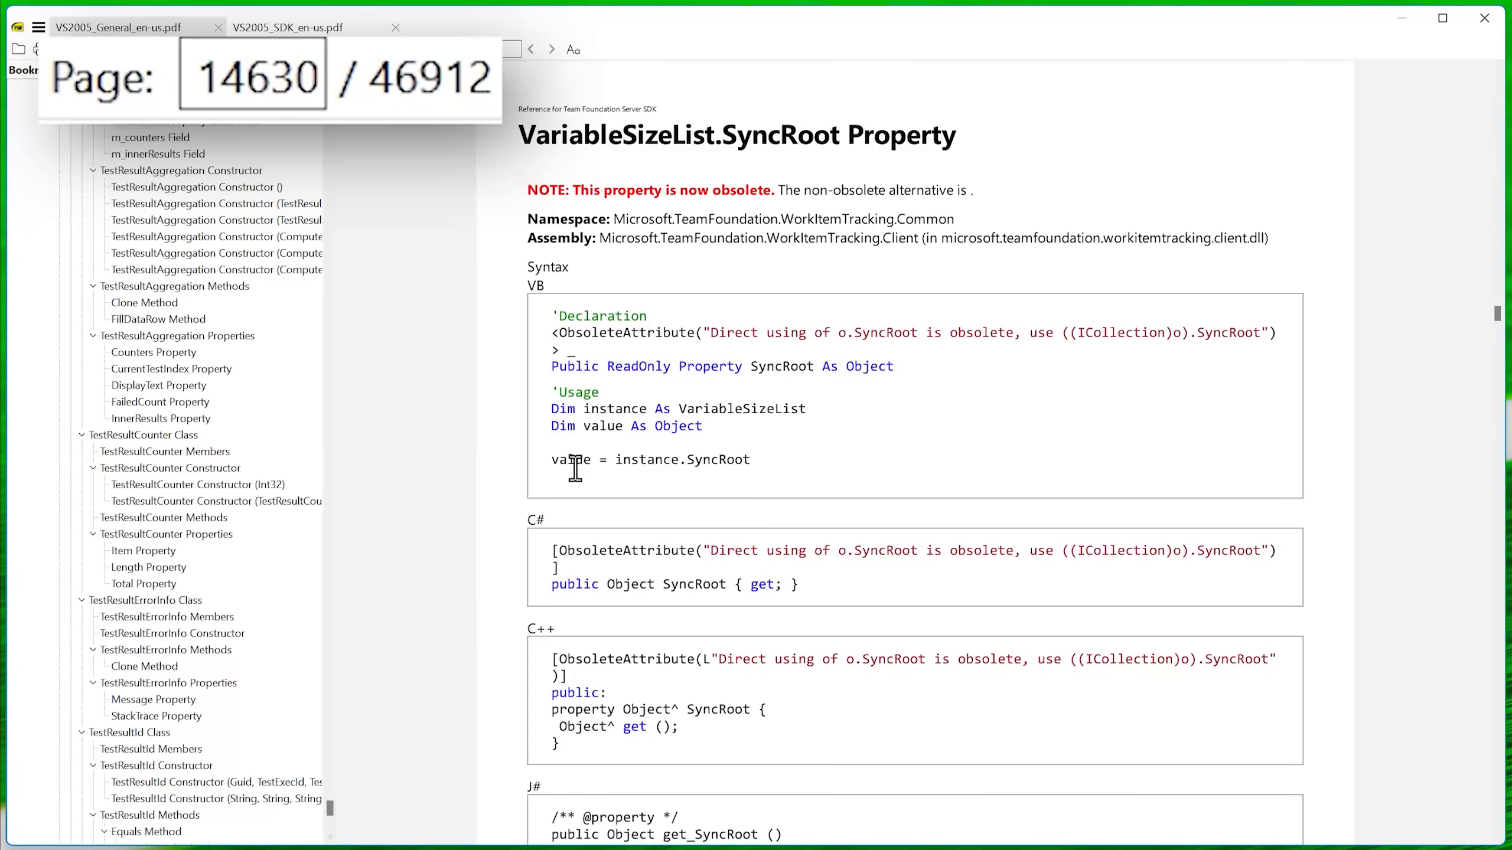
pyautogui.moveTo(1417, 336)
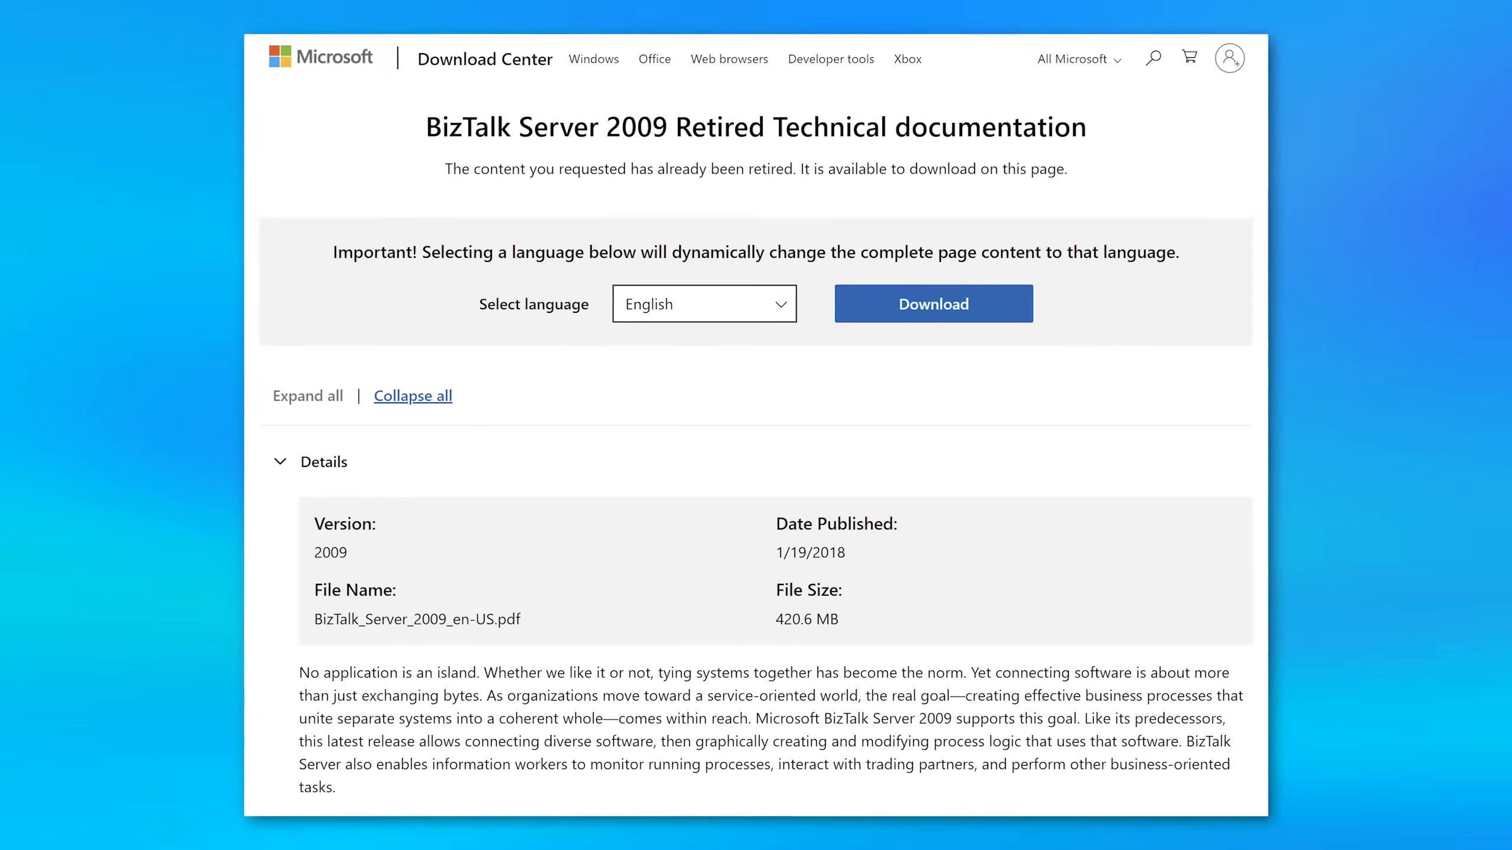
# Download the BizTalk Server 2009 retired technical documentation PDF.
pyautogui.click(932, 303)
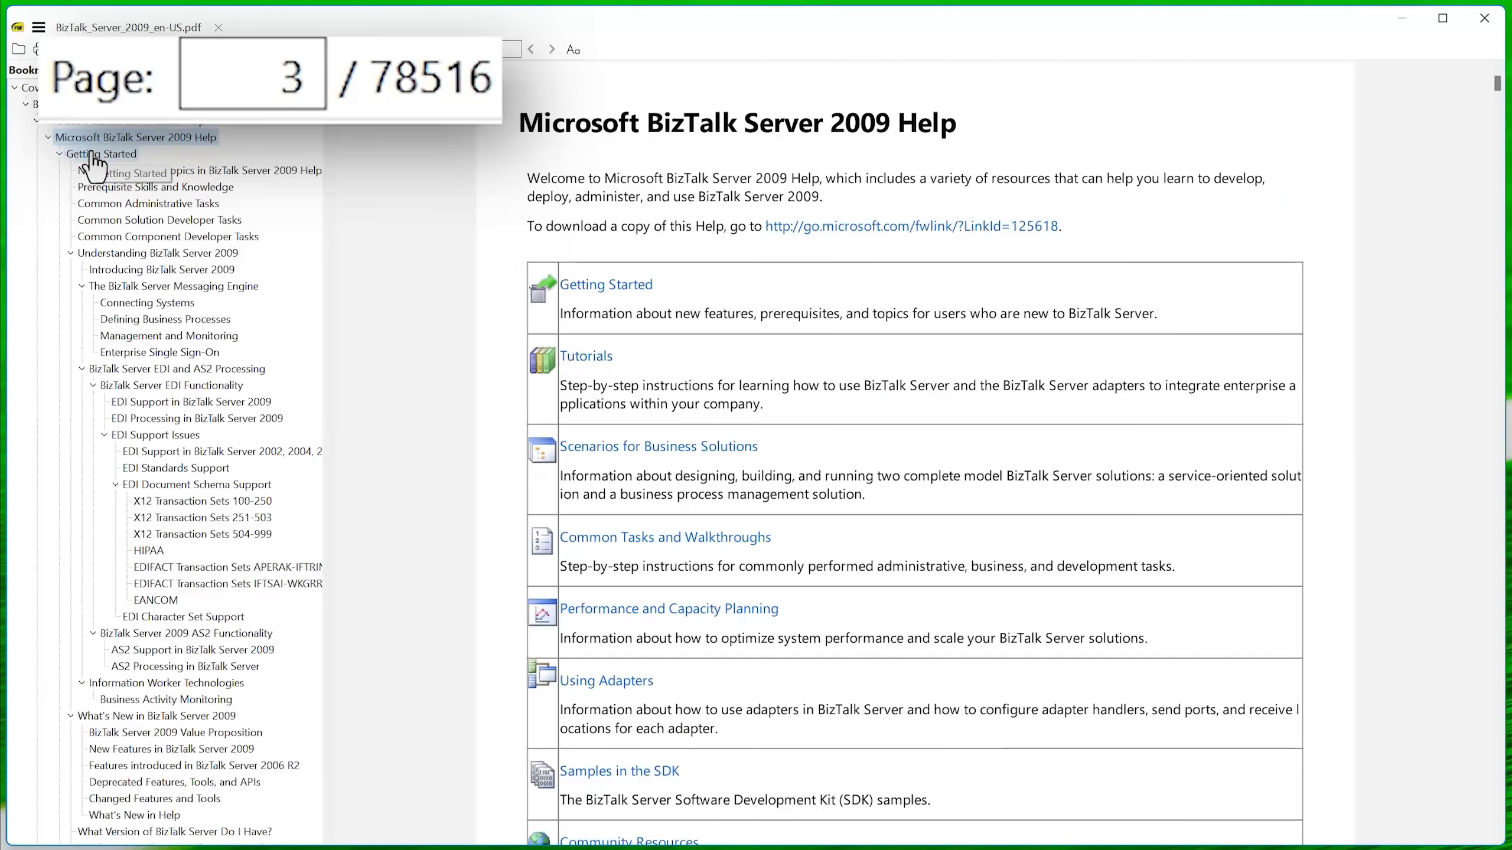
# Browse the English BizTalk help topics and fetch the Spanish edition of the documentation.
pyautogui.click(198, 170)
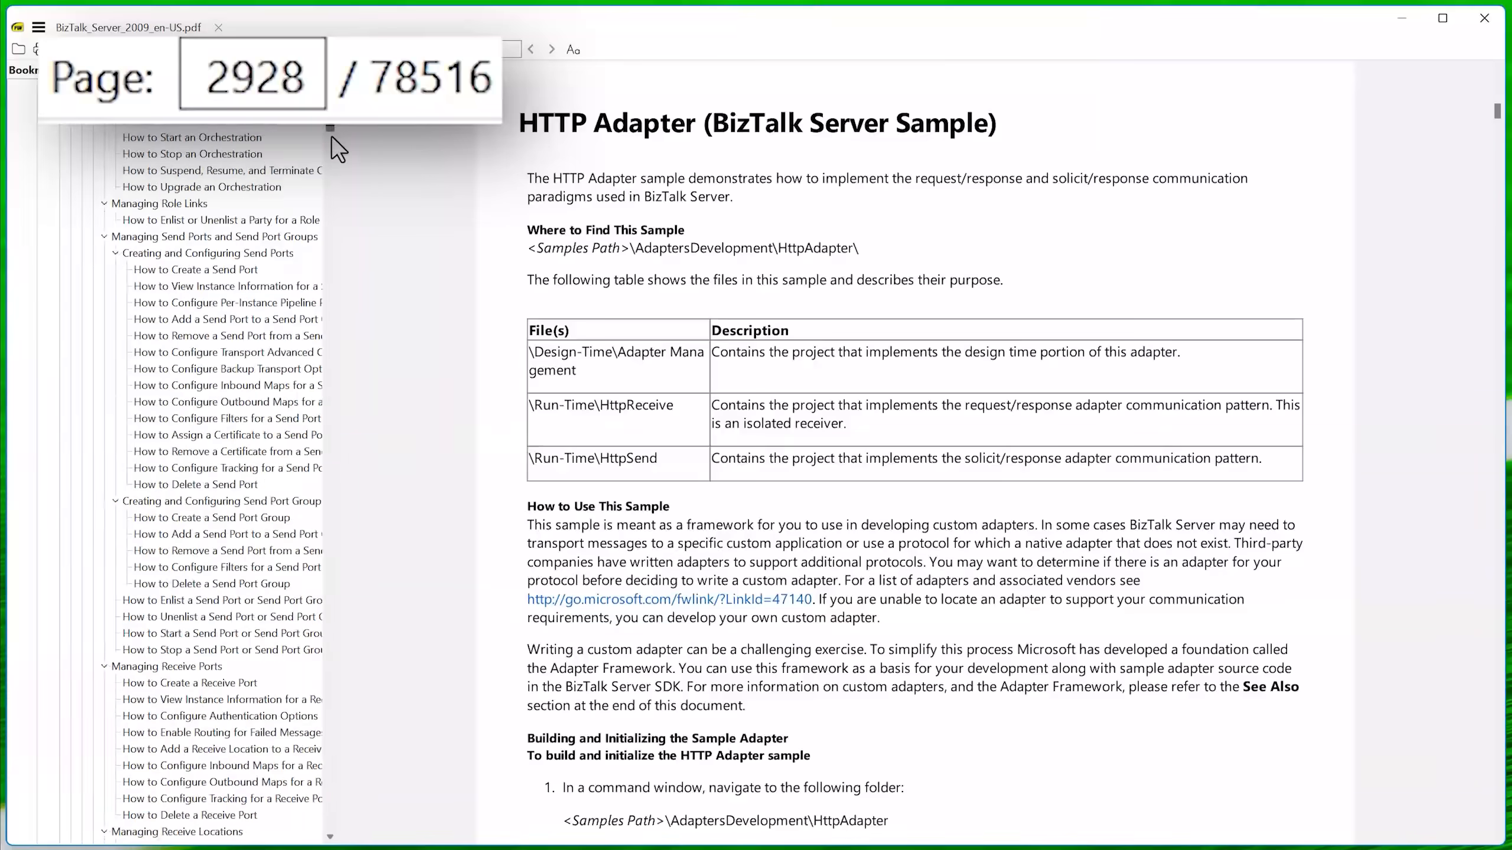
pyautogui.click(181, 467)
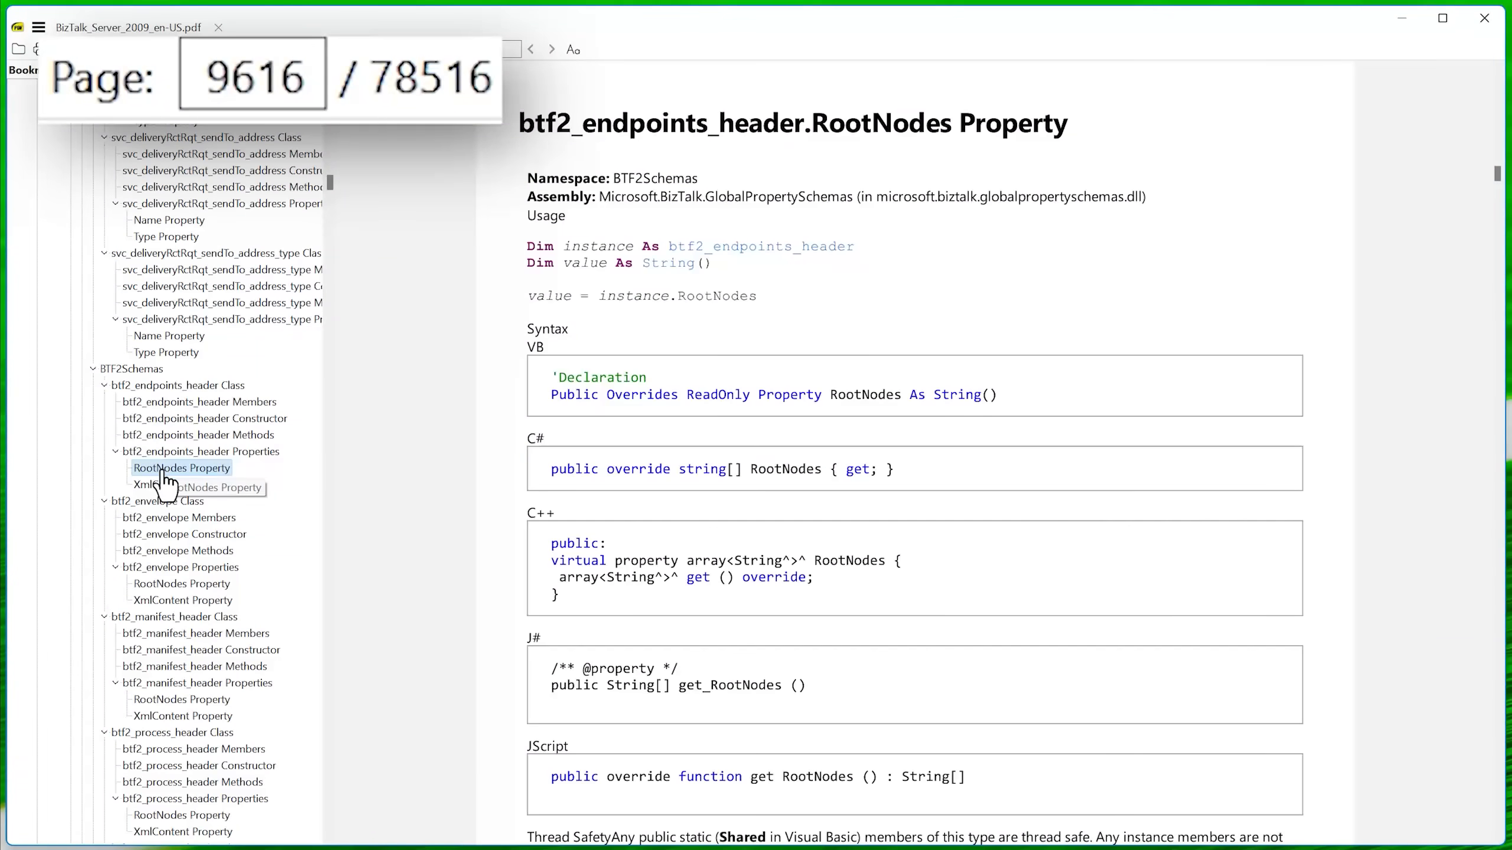
pyautogui.click(631, 296)
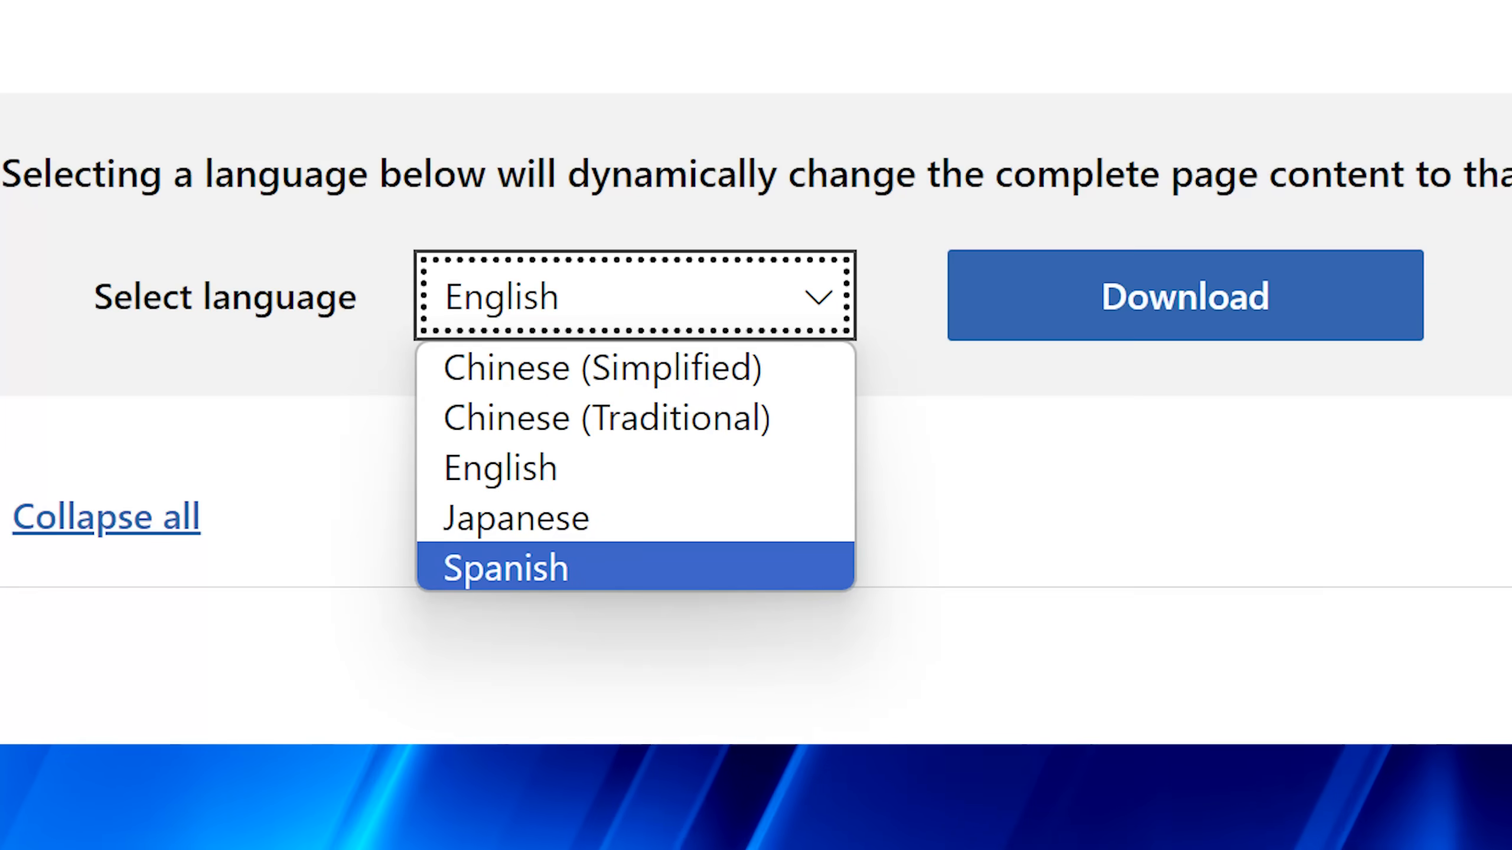
pyautogui.click(504, 567)
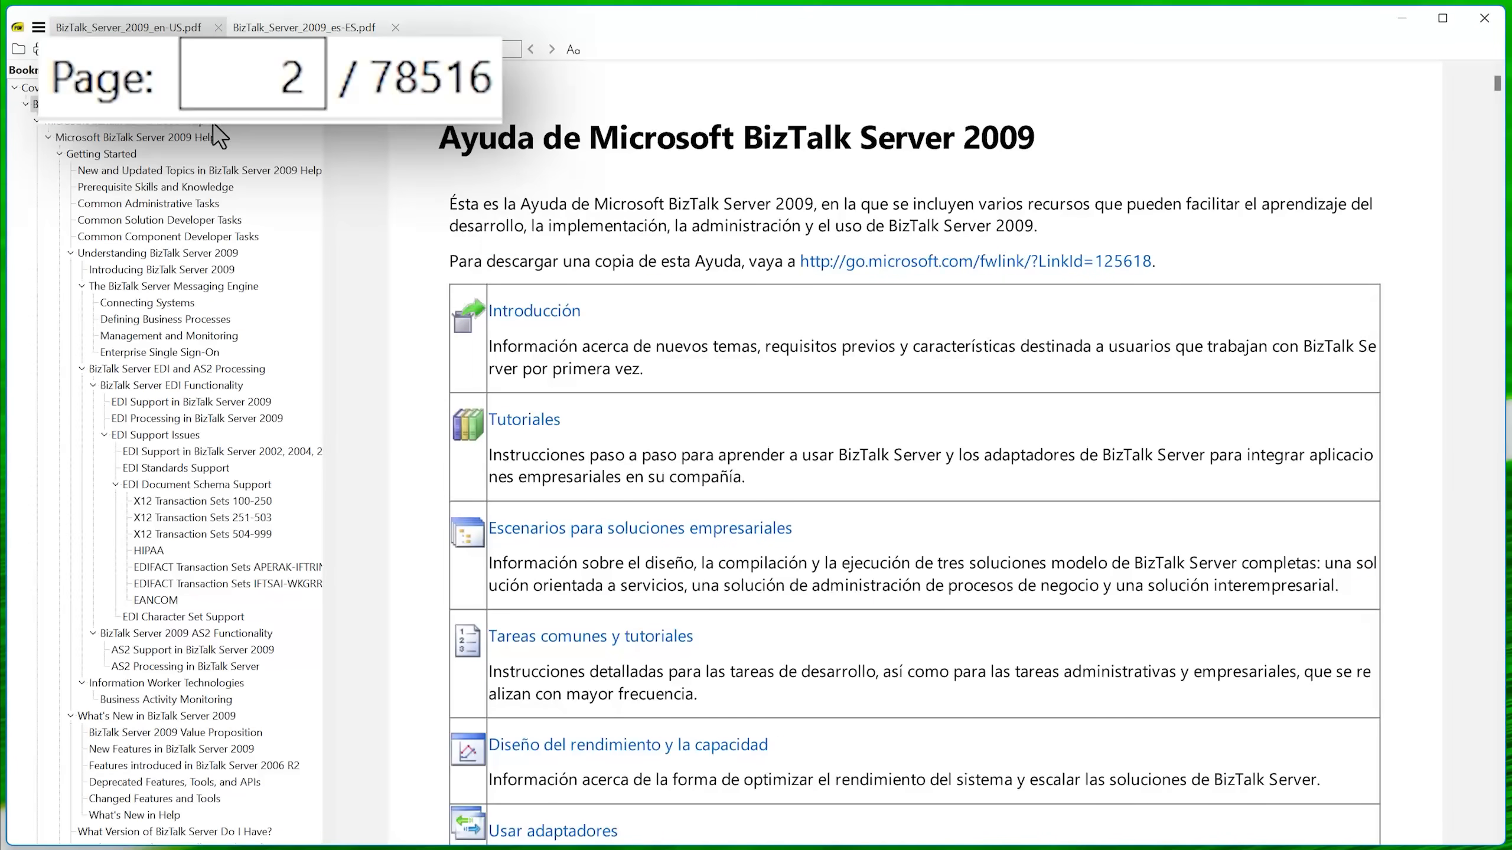
pyautogui.moveTo(72, 139)
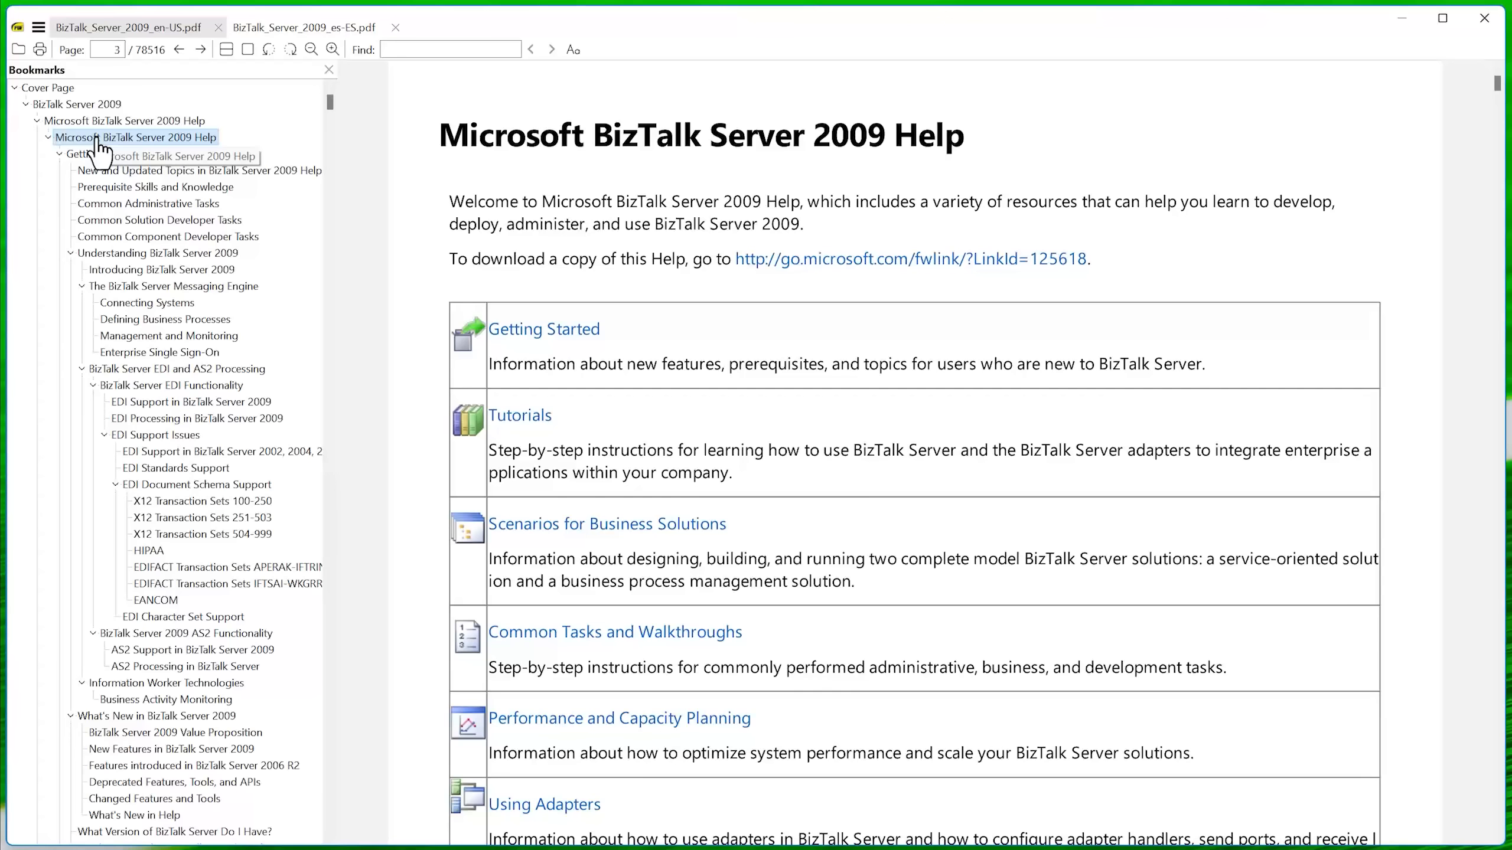
# Step through Getting Started and Prerequisite Skills to the Common Solution Developer Tasks topic.
pyautogui.click(303, 26)
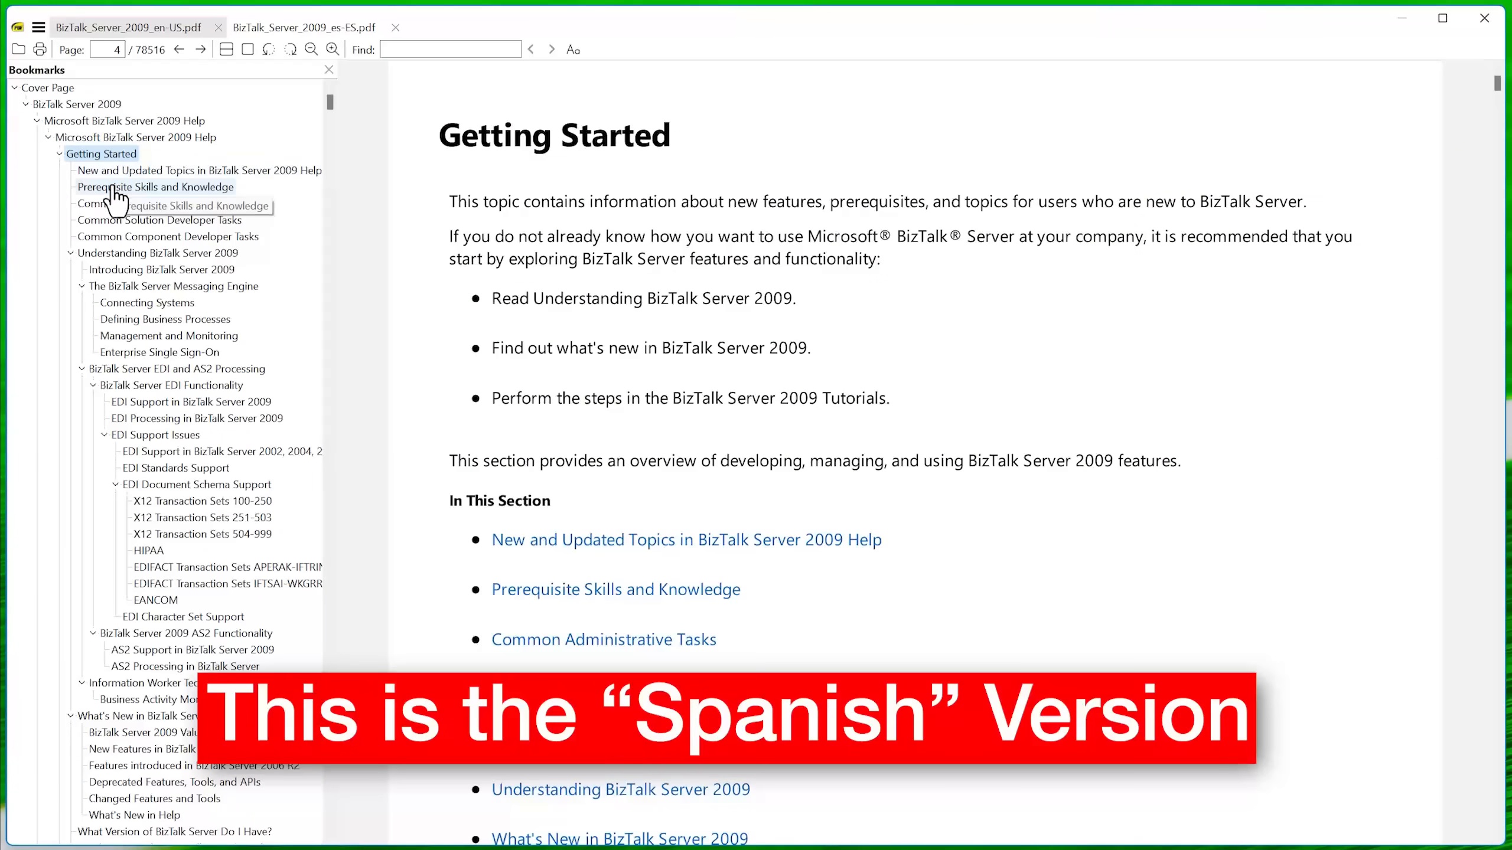
pyautogui.click(155, 186)
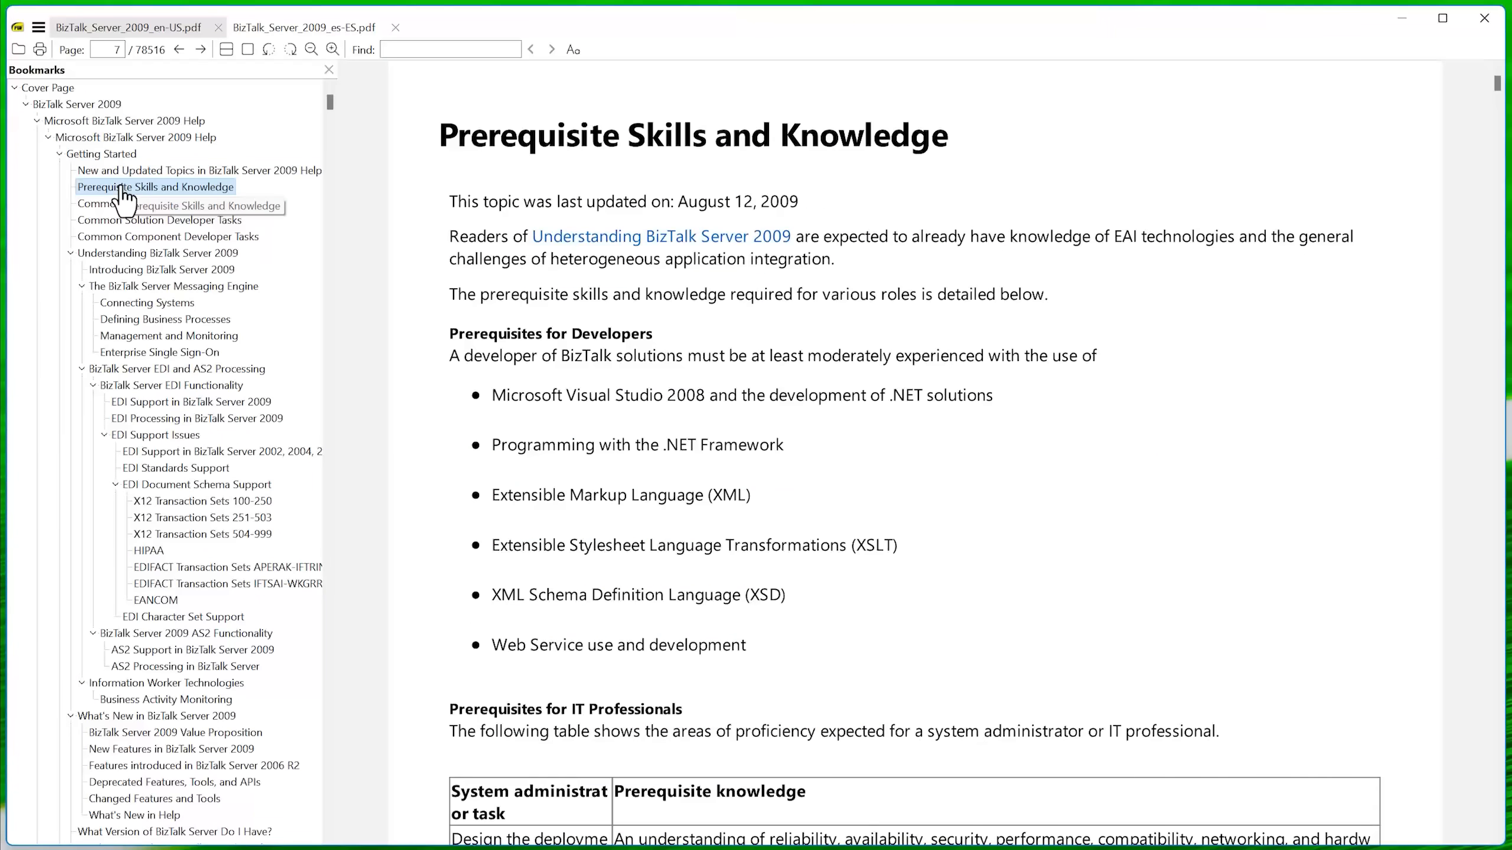
pyautogui.click(158, 219)
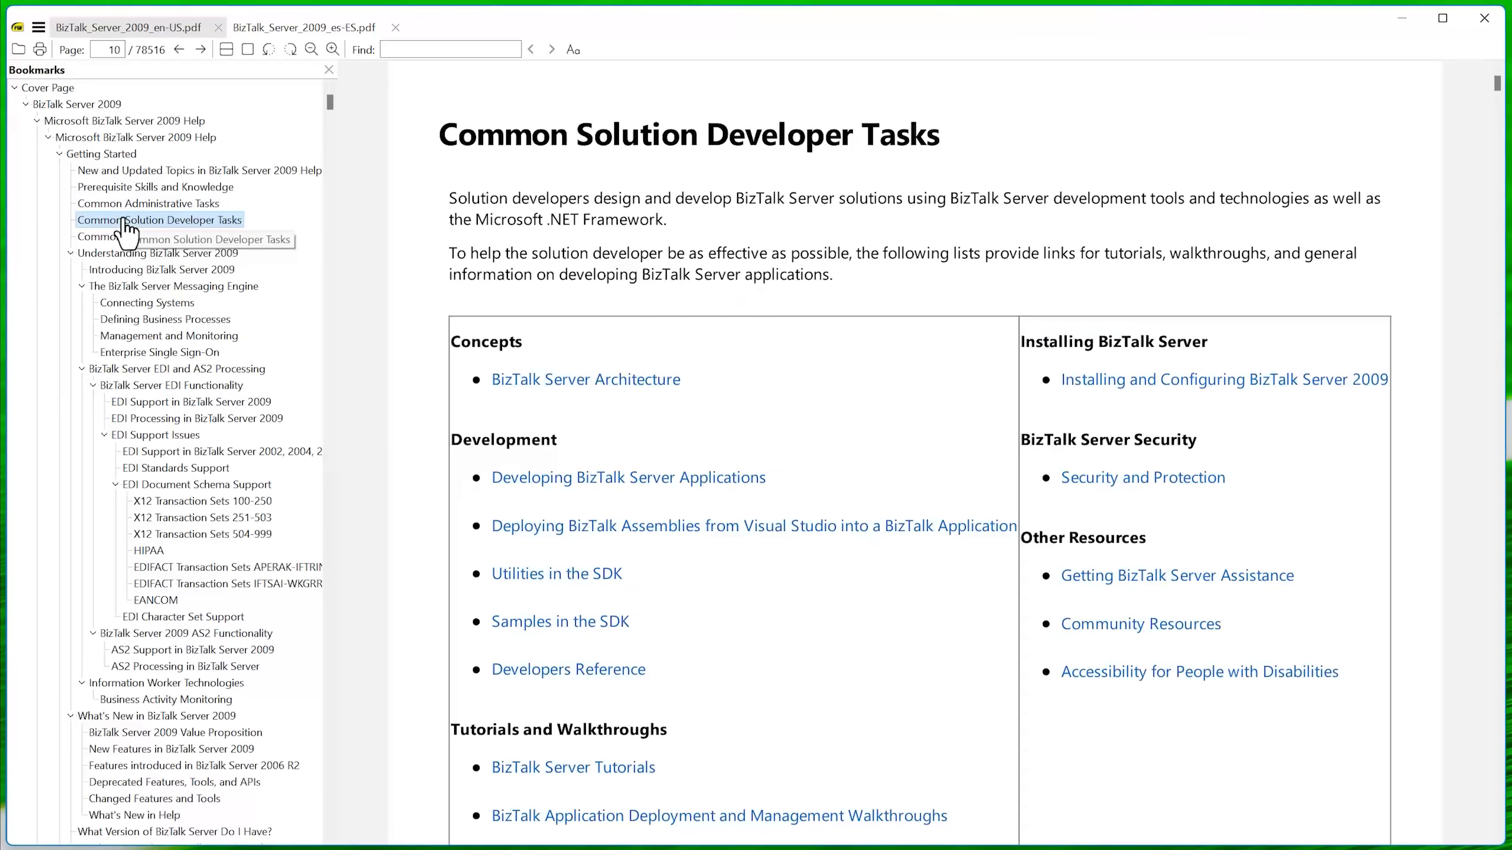
pyautogui.click(161, 269)
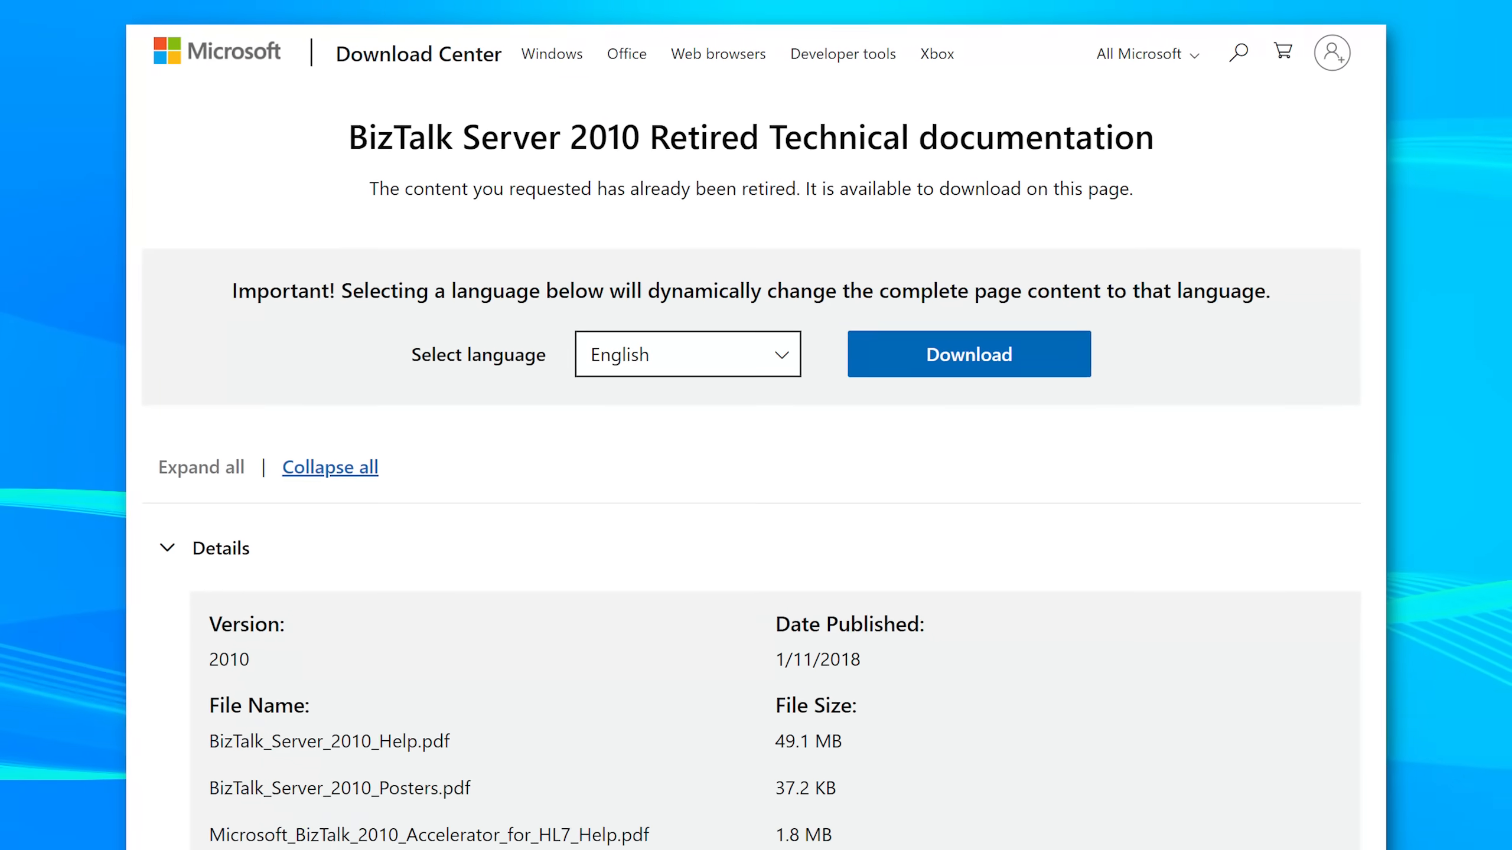
# Scroll the BizTalk Server 2010 download page to its Details list of PDF files and sizes.
pyautogui.scroll(-3)
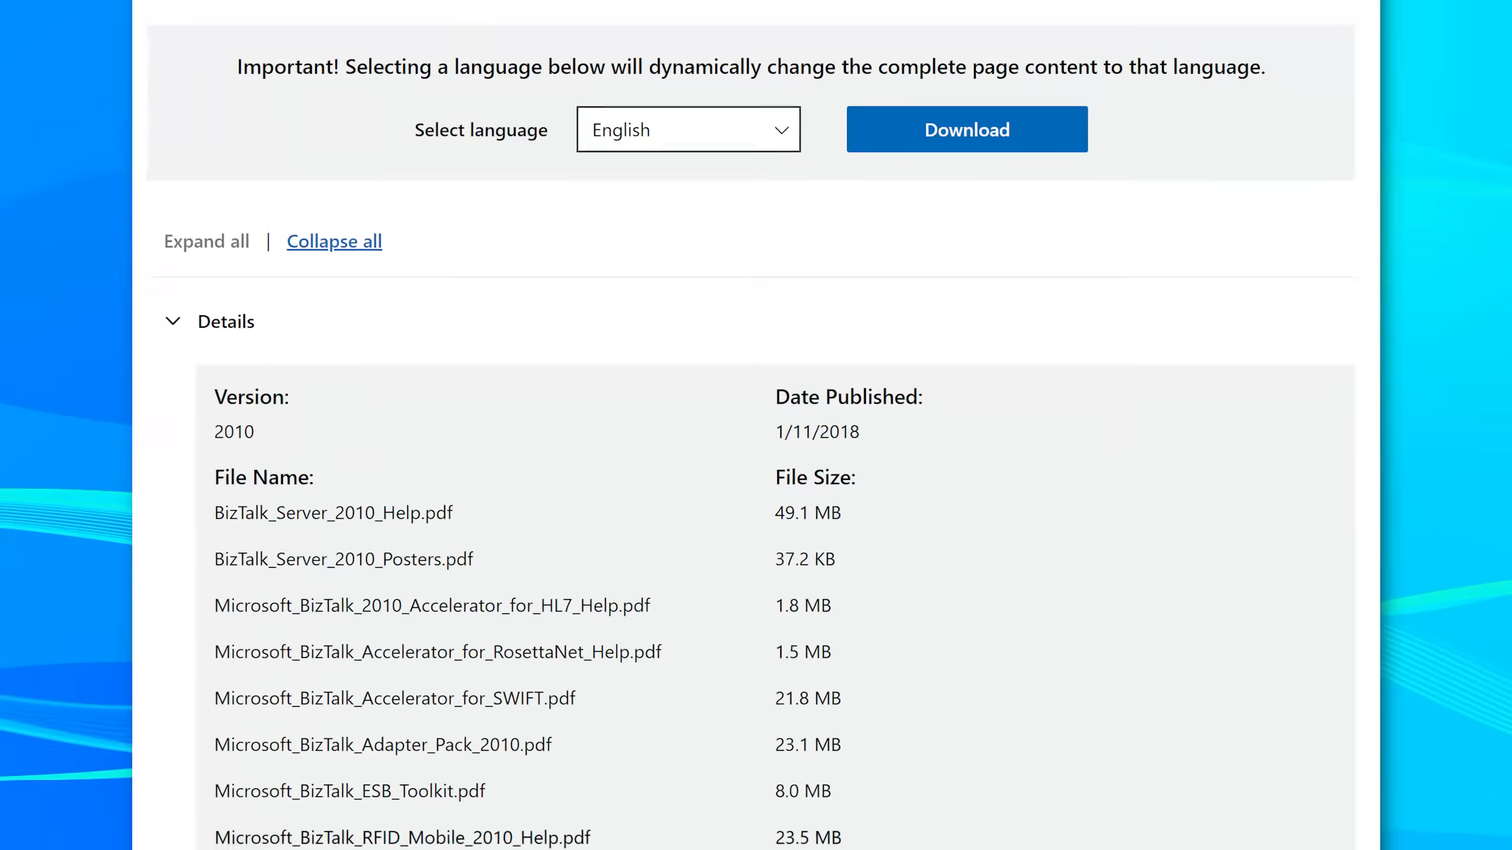
pyautogui.scroll(-3)
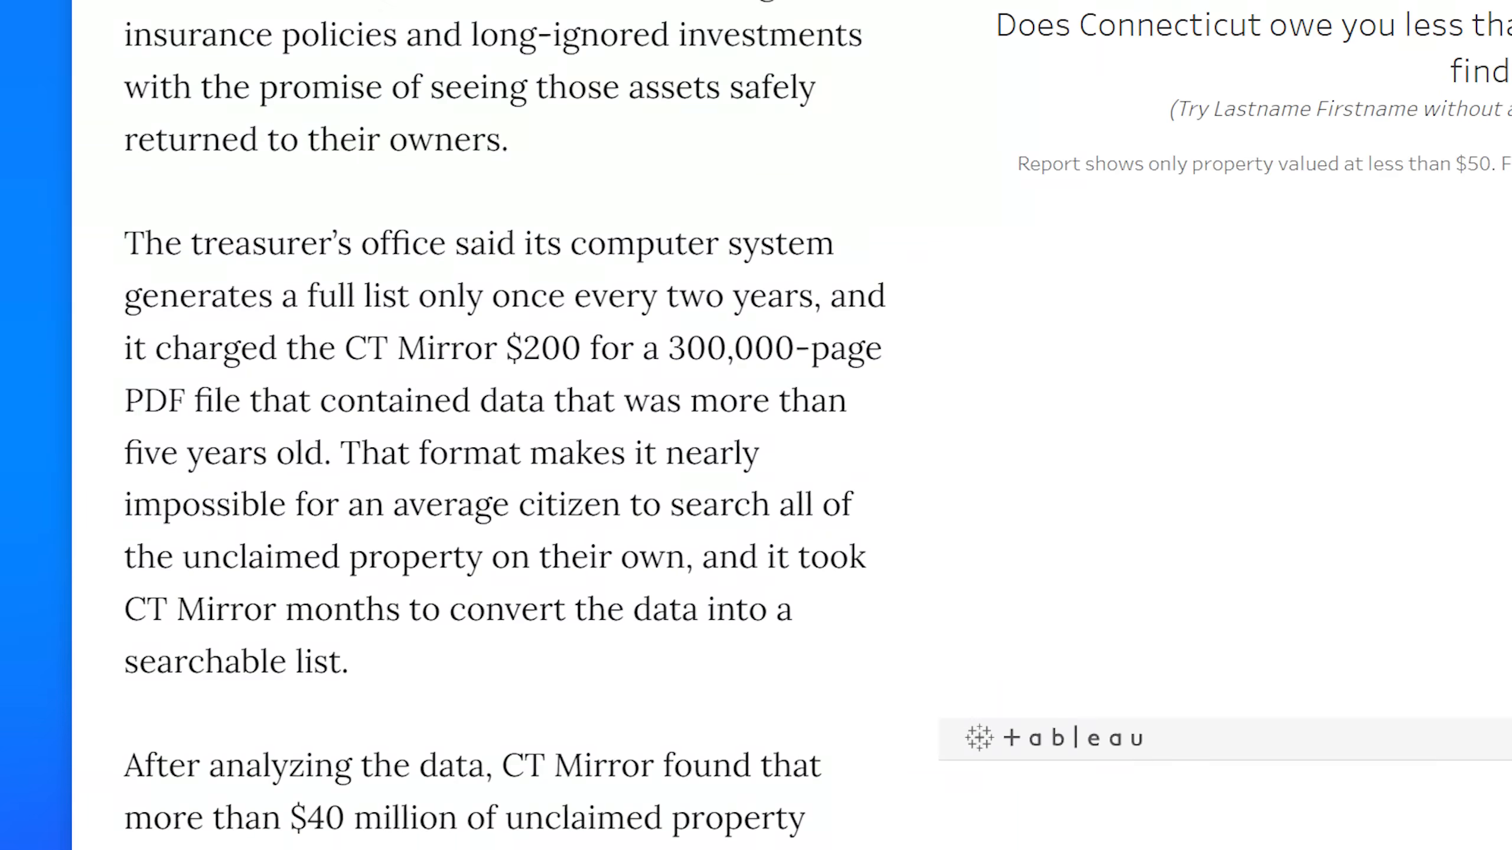
# Highlight the CT Mirror passage about the treasurer's 300,000-page unclaimed-property PDF.
pyautogui.moveTo(123, 348); pyautogui.dragTo(248, 400)
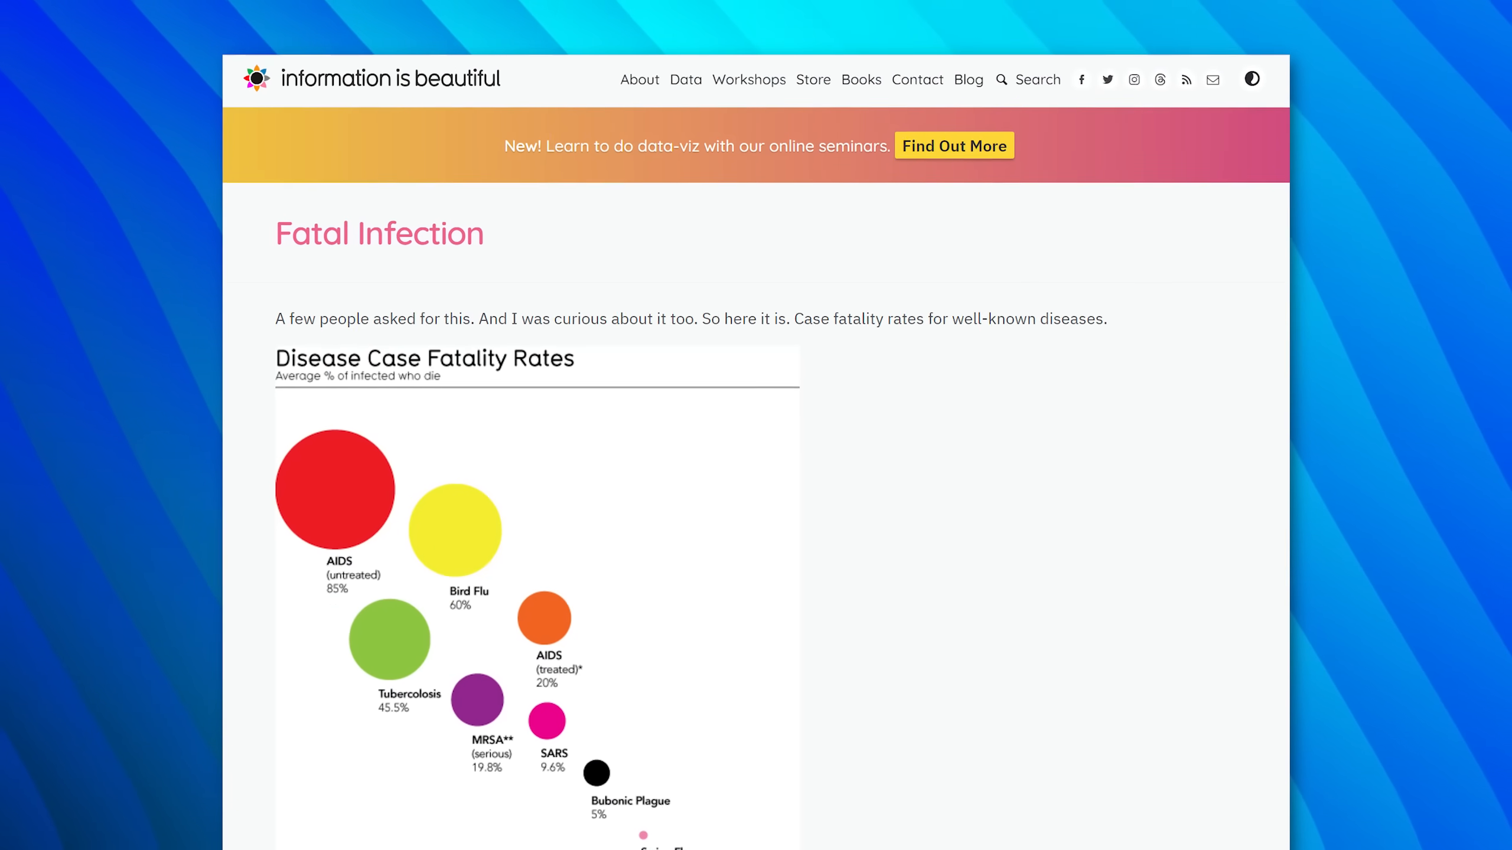
# Scroll the Fatal Infection post down to the Disease Case Fatality Rates bubble chart.
pyautogui.scroll(-3)
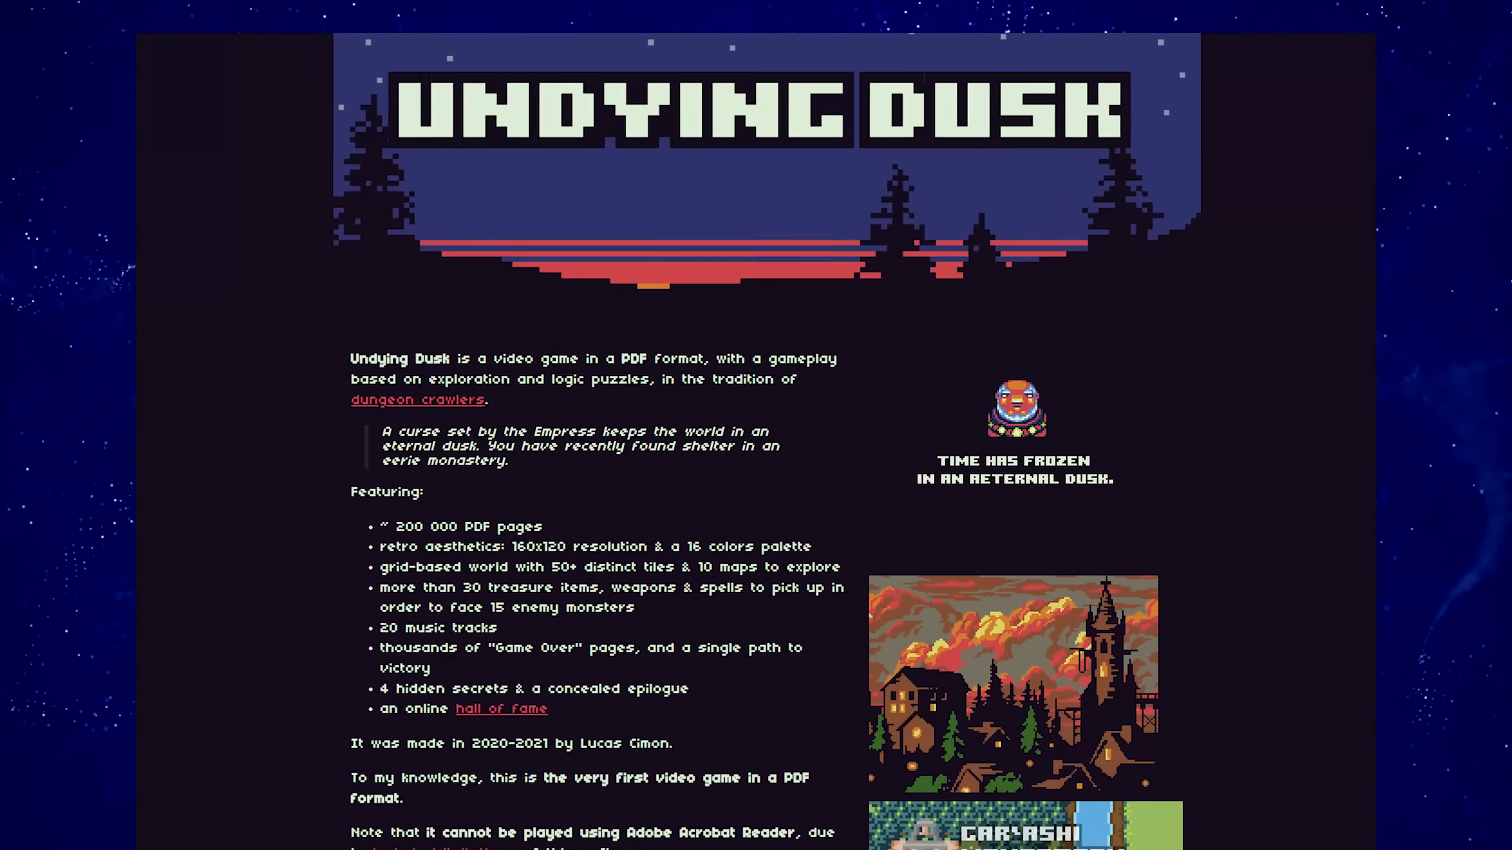
# Scroll the Undying Dusk homepage down through its feature list.
pyautogui.scroll(-3)
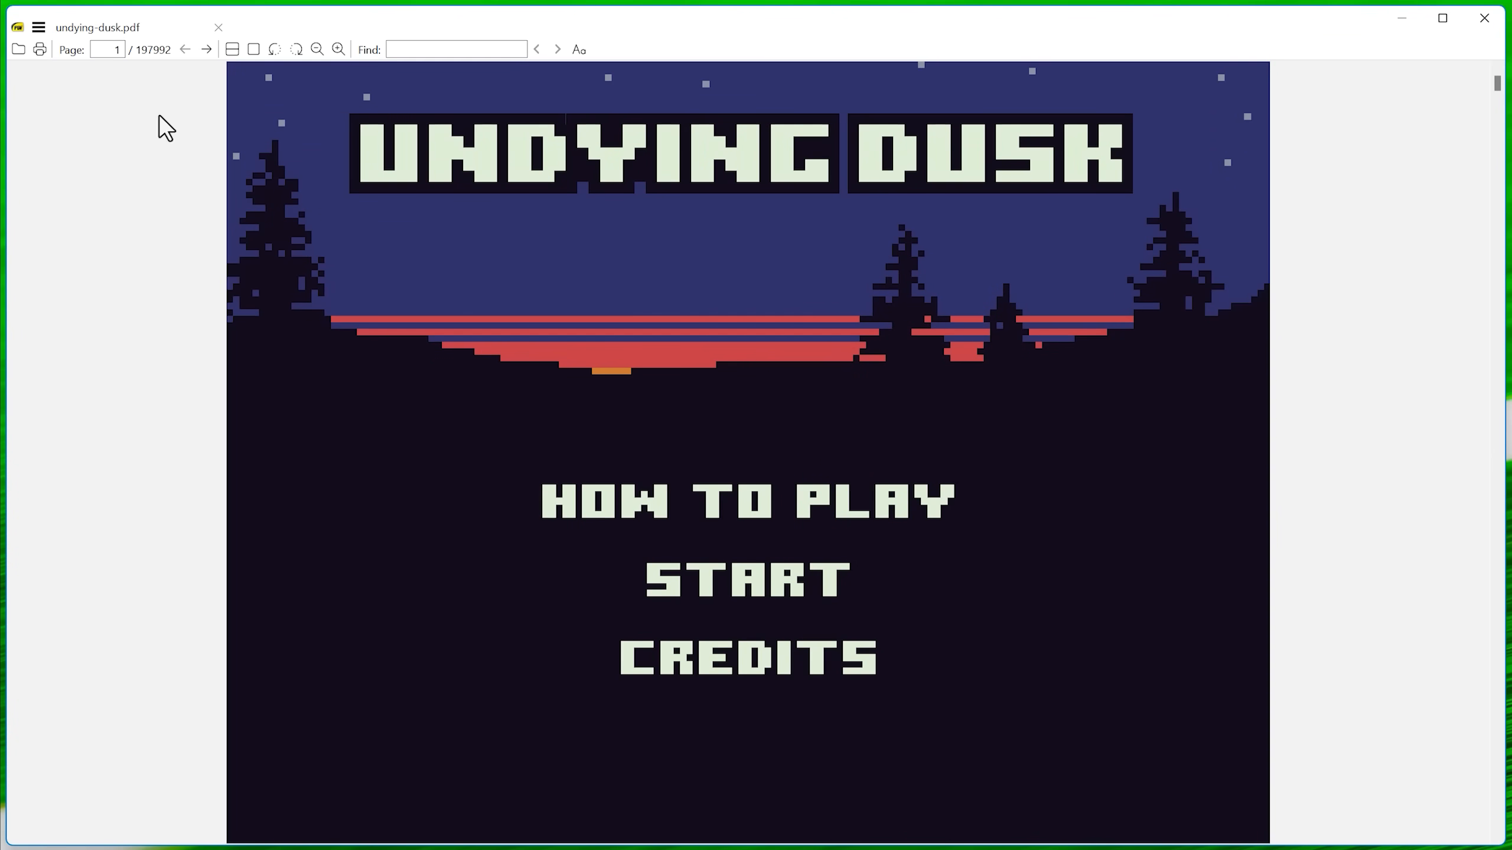
# View undying-dusk.pdf's title screen in SumatraPDF, confirming its 197,992-page count in the toolbar.
pyautogui.click(207, 50)
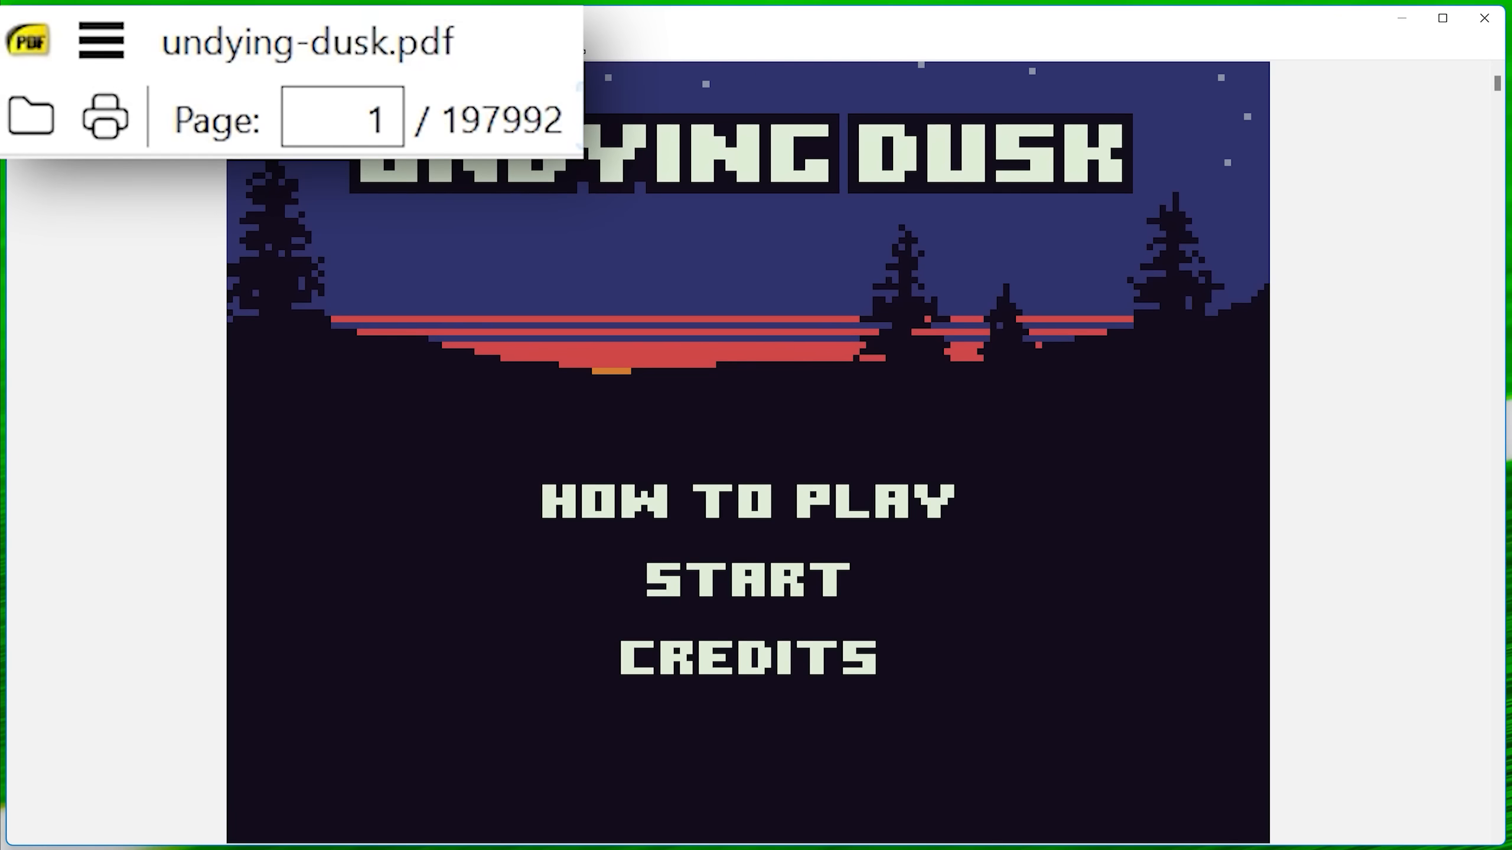
pyautogui.moveTo(1497, 92)
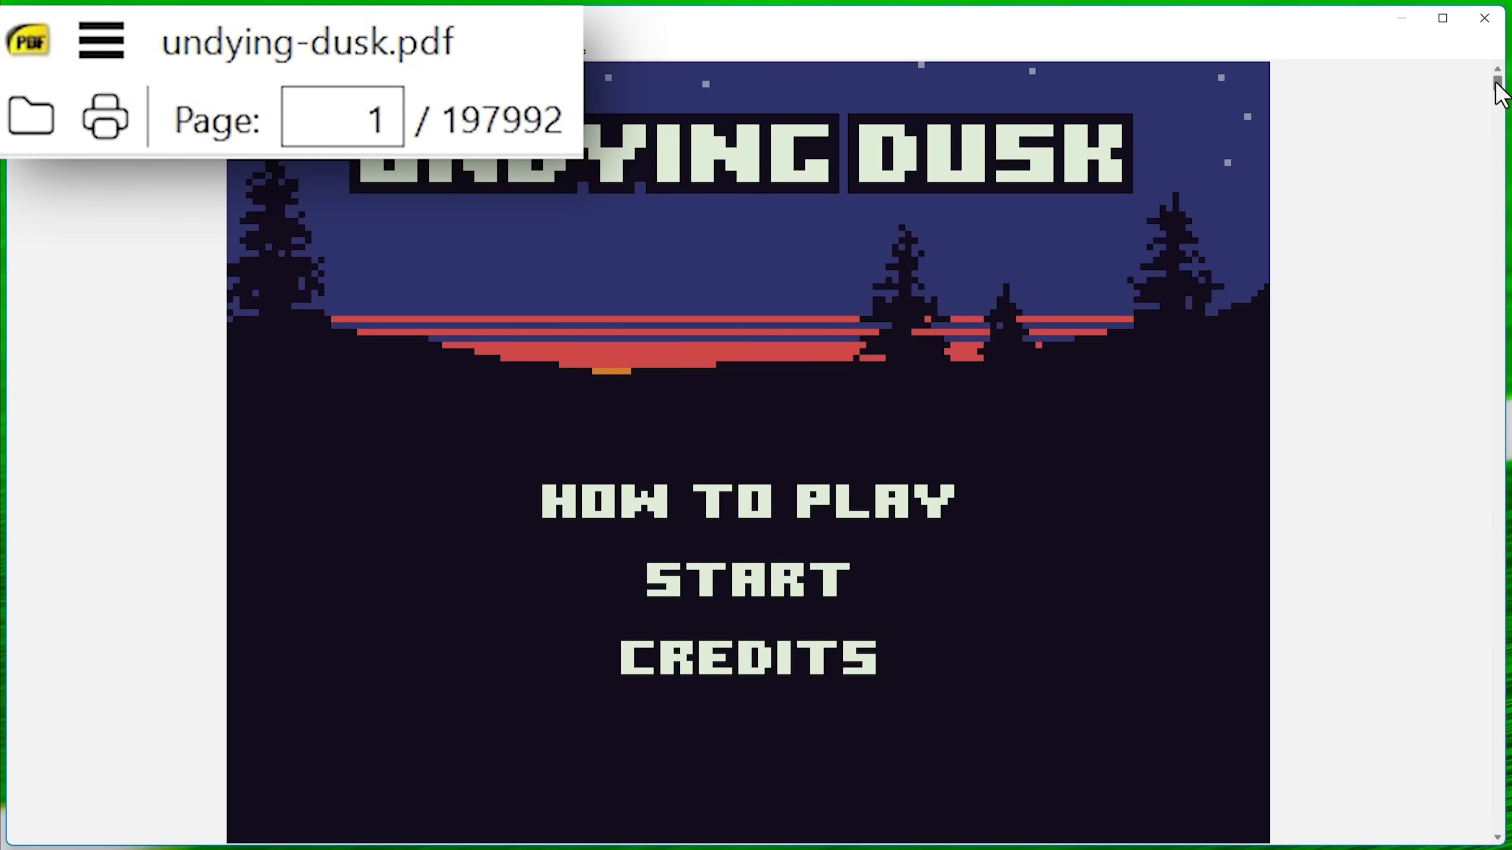
pyautogui.moveTo(1495, 92); pyautogui.dragTo(1495, 130)
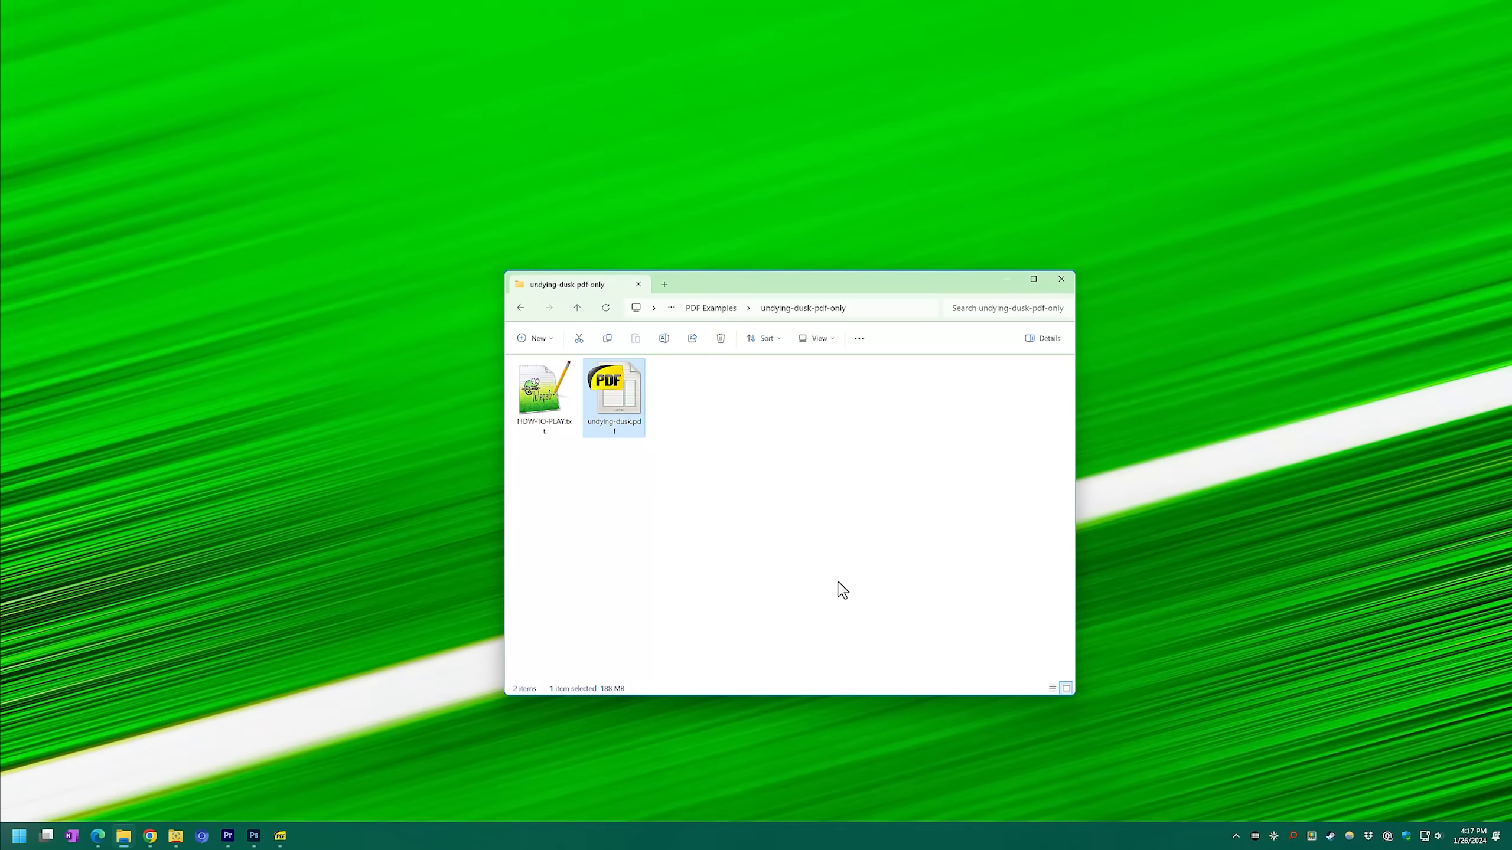
# Launch undying-dusk.pdf from File Explorer in Adobe Acrobat and scroll into its pages.
pyautogui.doubleClick(613, 383)
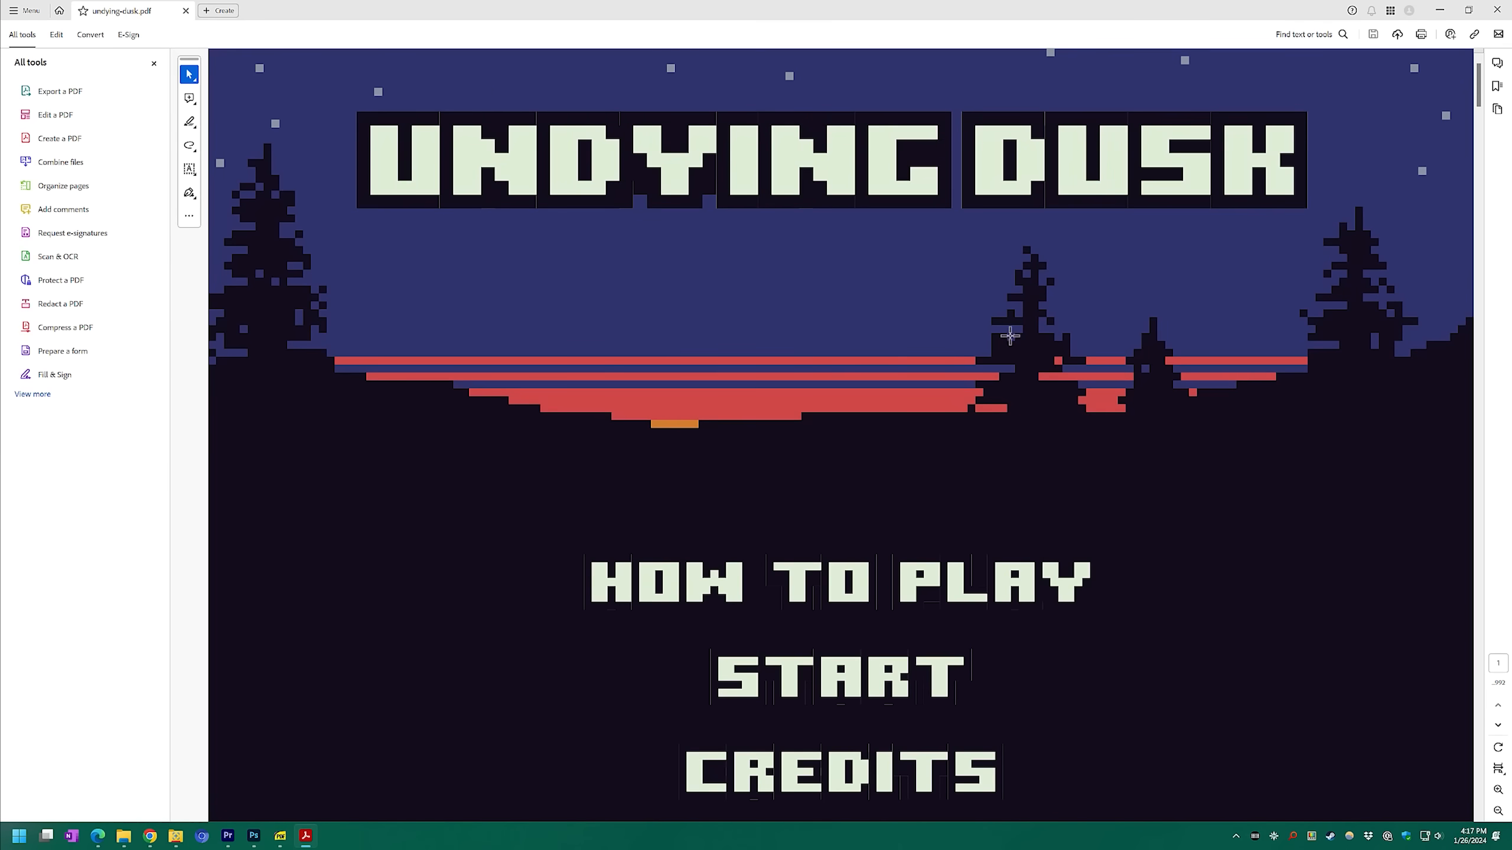
pyautogui.scroll(-3)
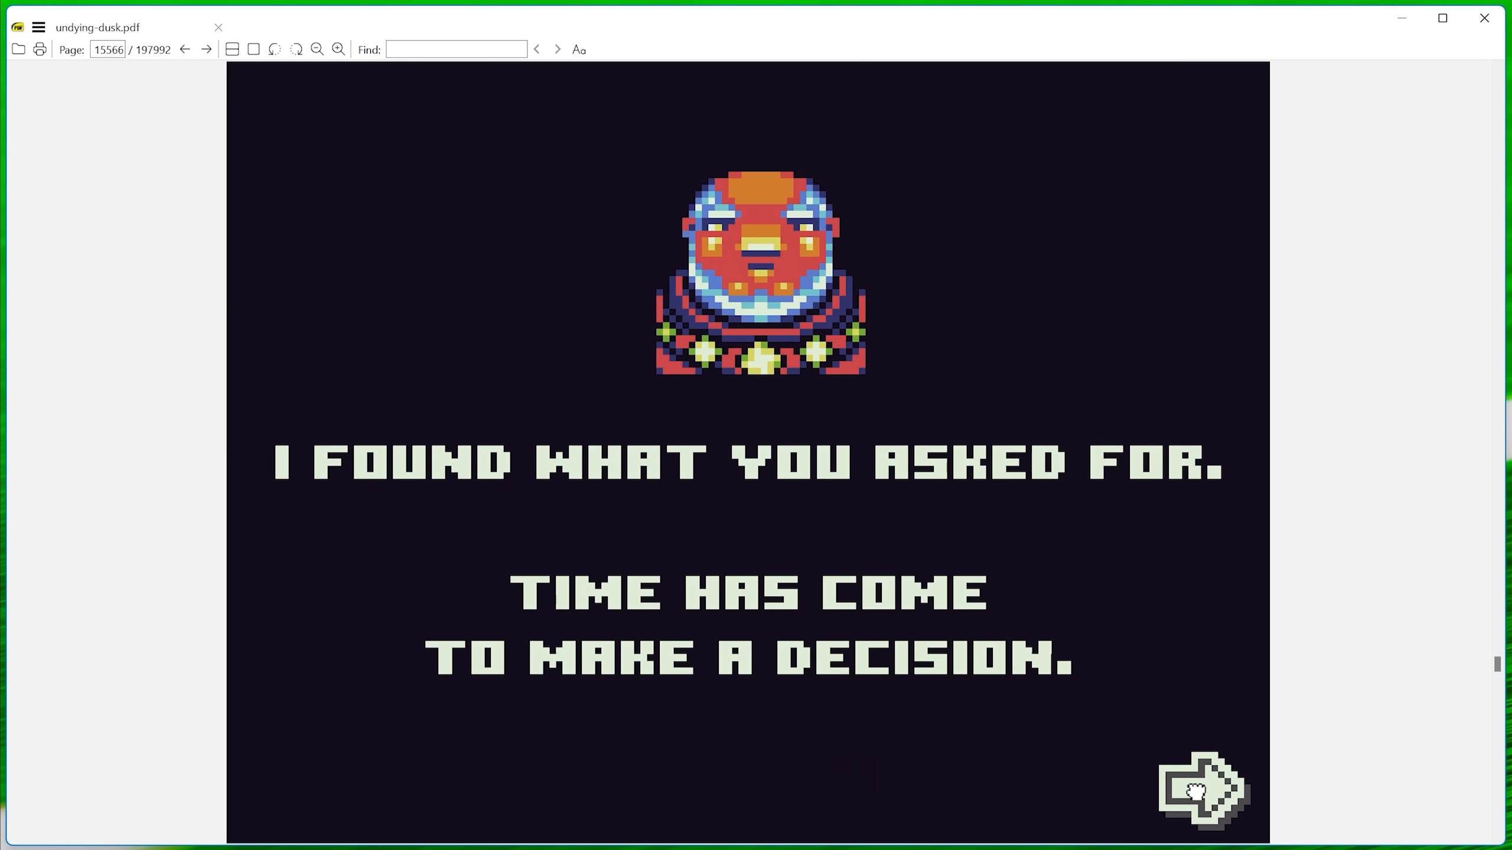
# Continue past the decision dialogue, turn left from the well, cross the courtyard and turn right in the corridor.
pyautogui.click(1200, 790)
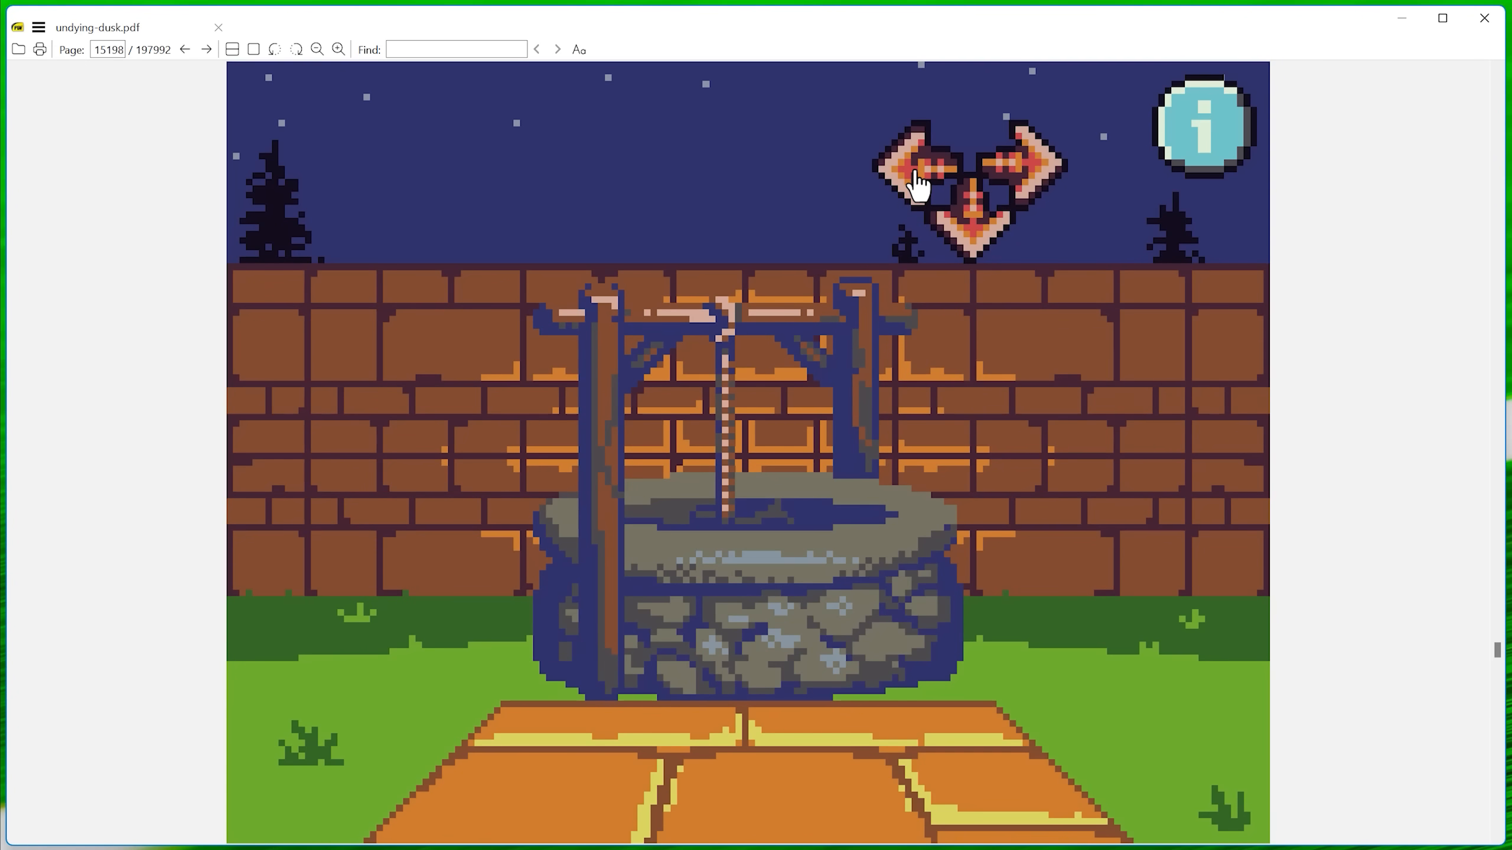
pyautogui.click(966, 116)
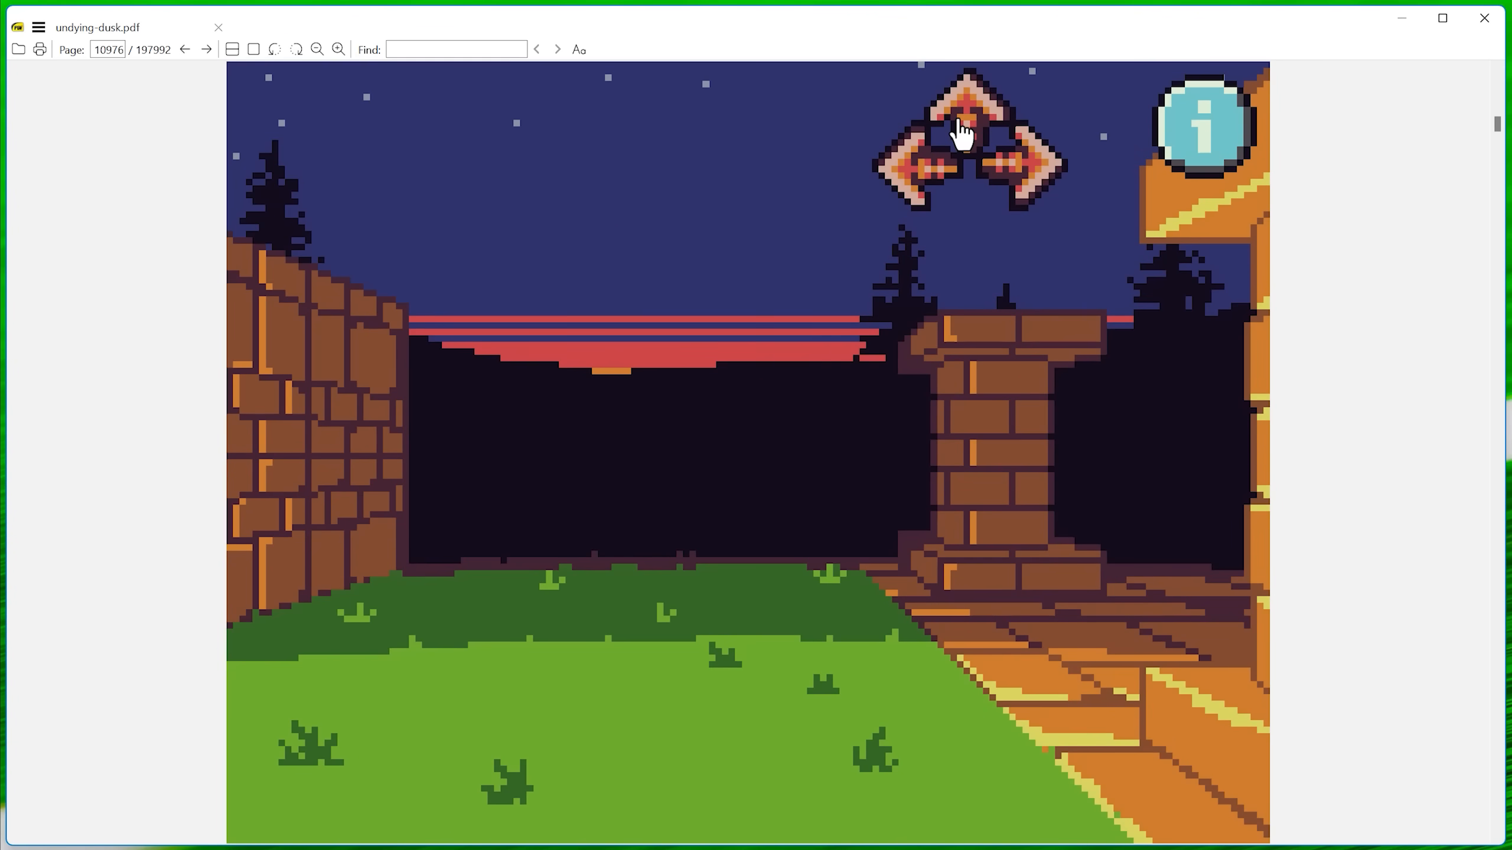
pyautogui.click(958, 165)
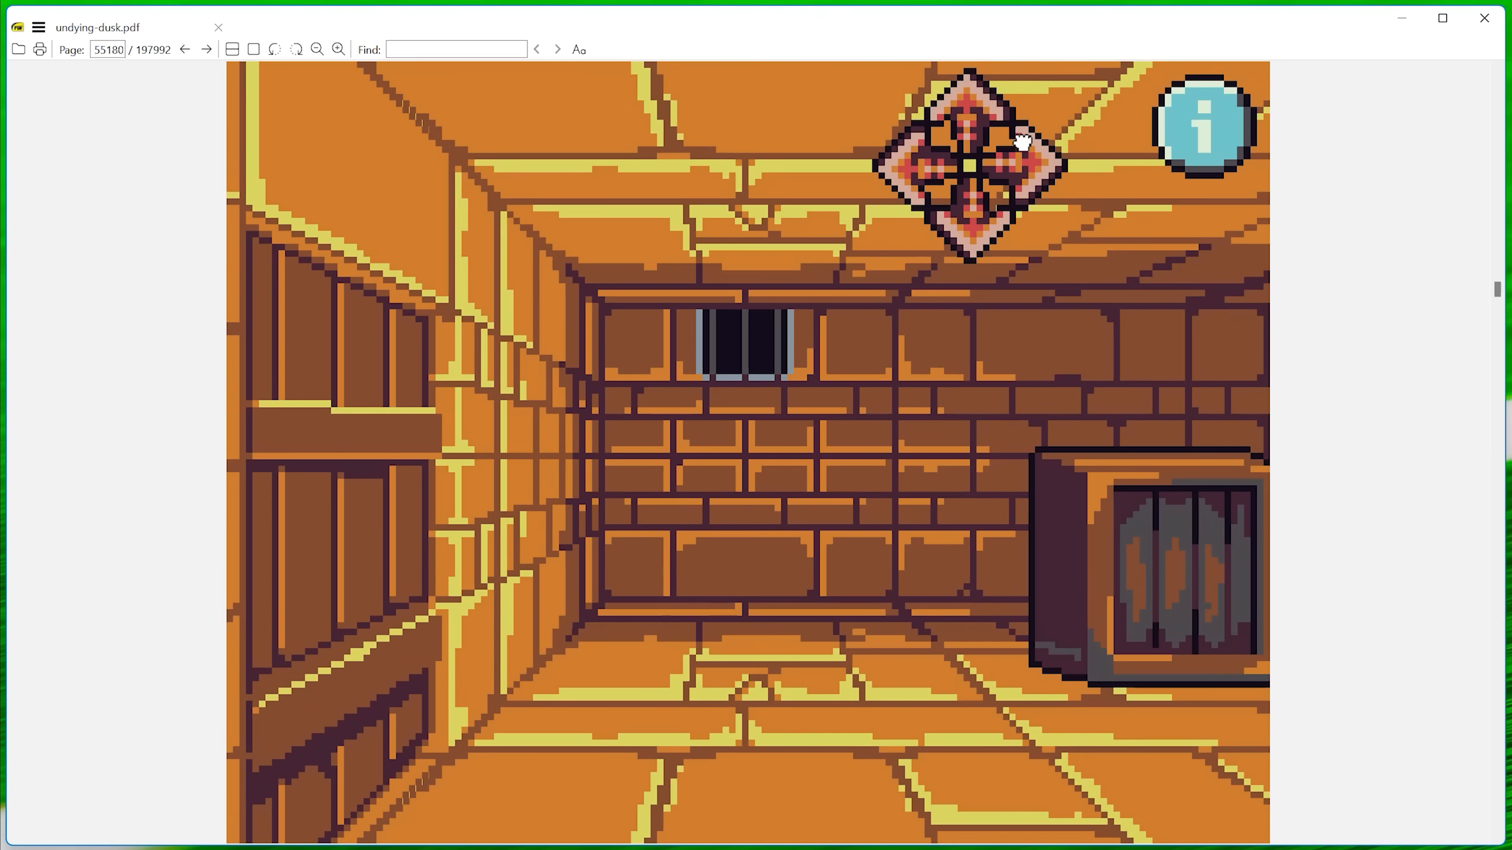
pyautogui.click(923, 169)
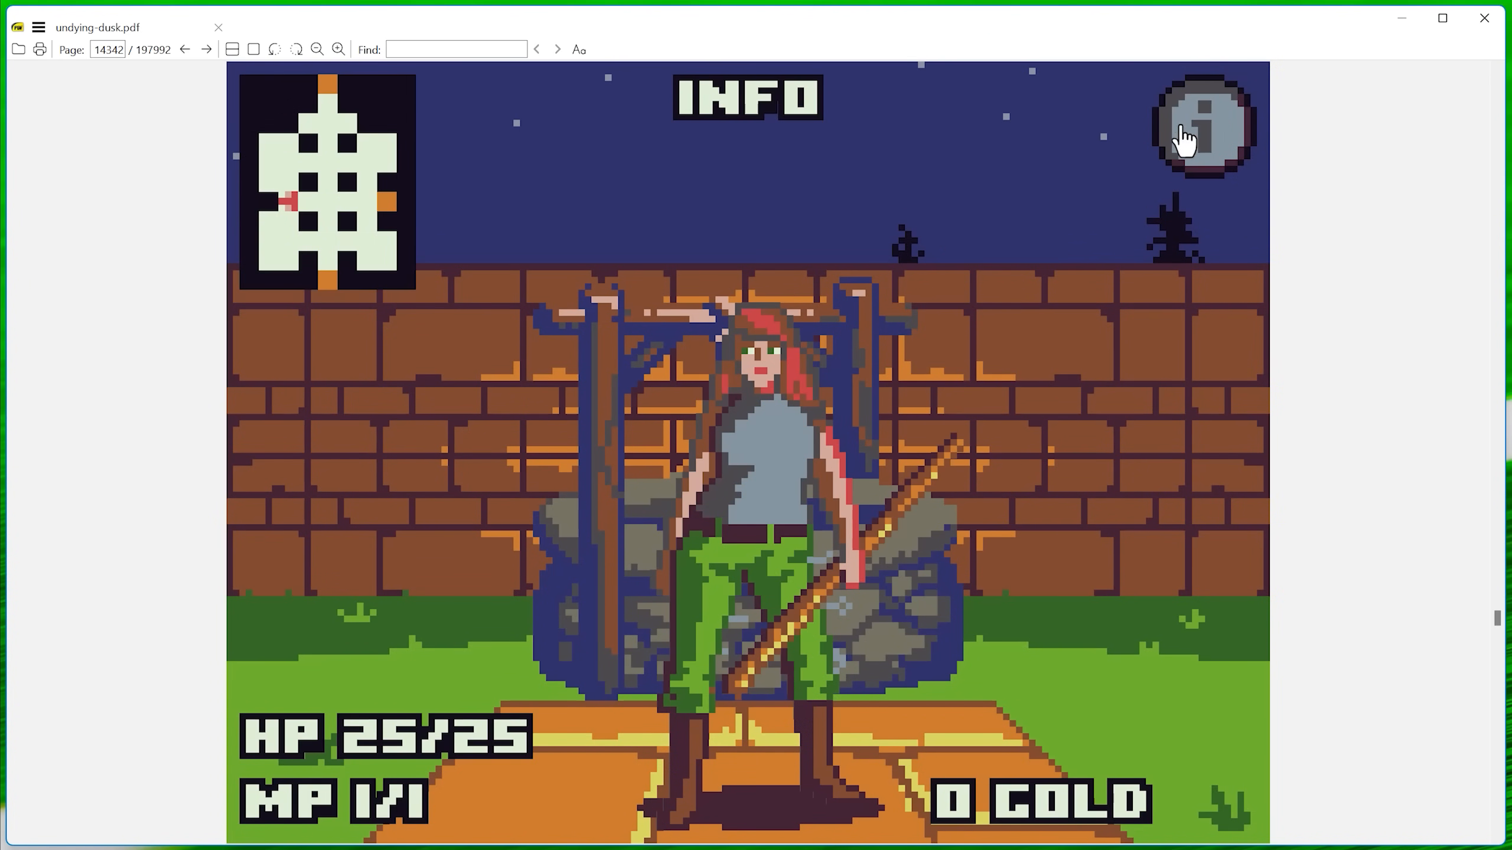
pyautogui.moveTo(1110, 665)
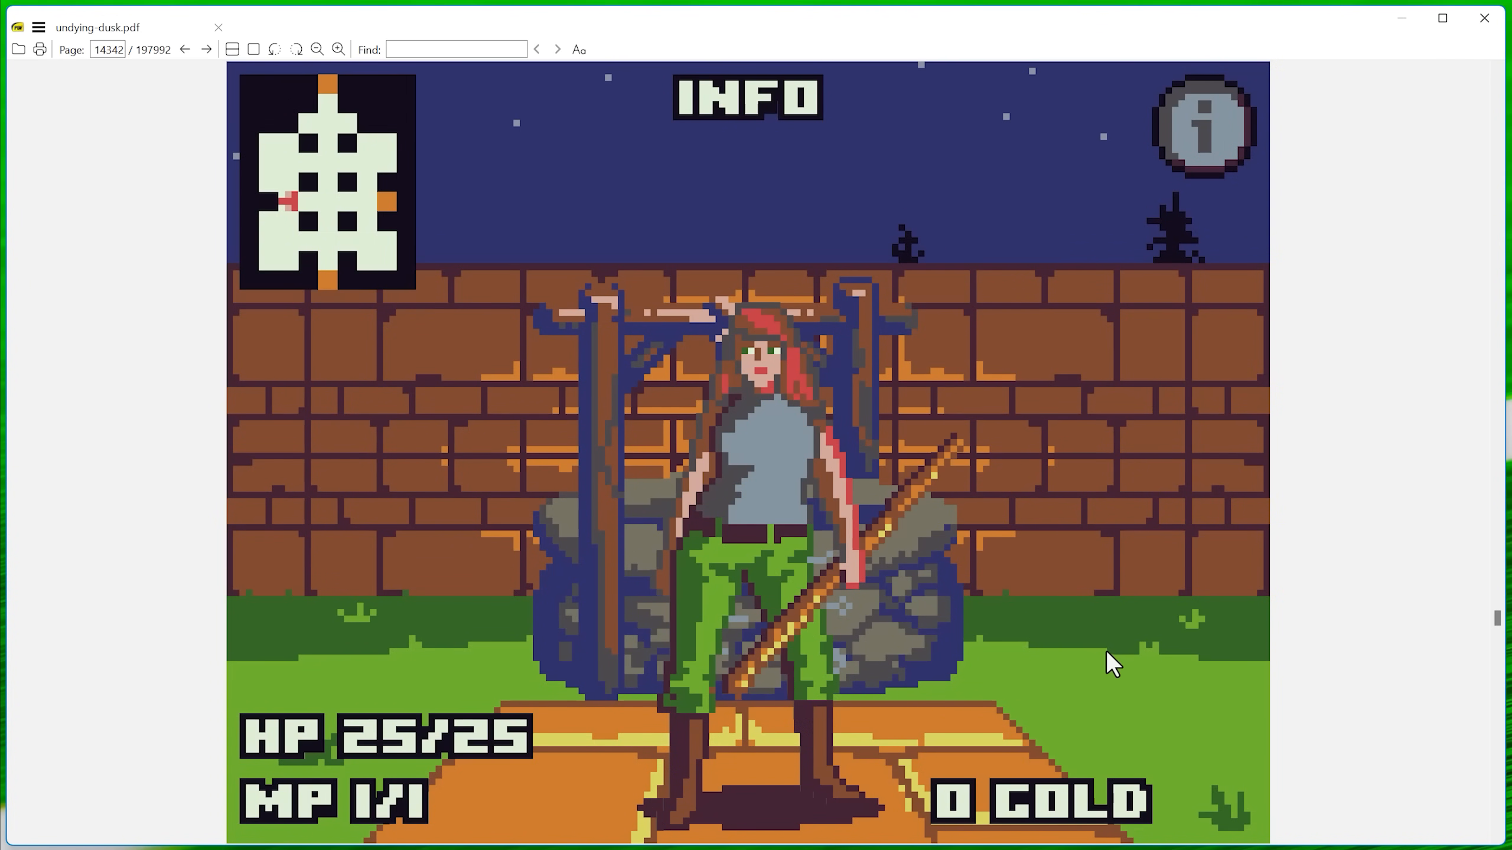
pyautogui.moveTo(1205, 128)
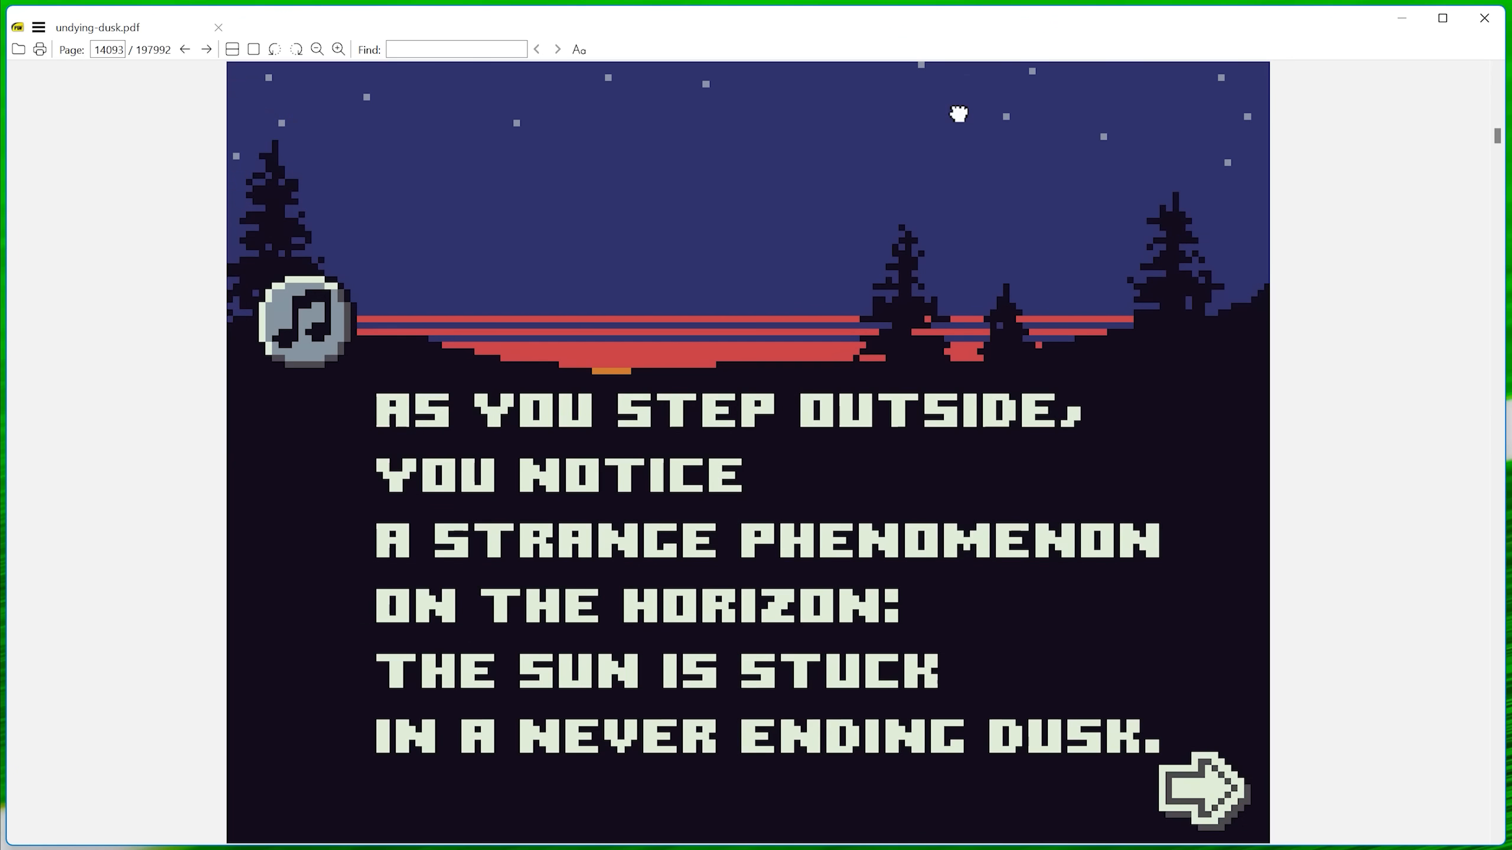
pyautogui.moveTo(482, 219)
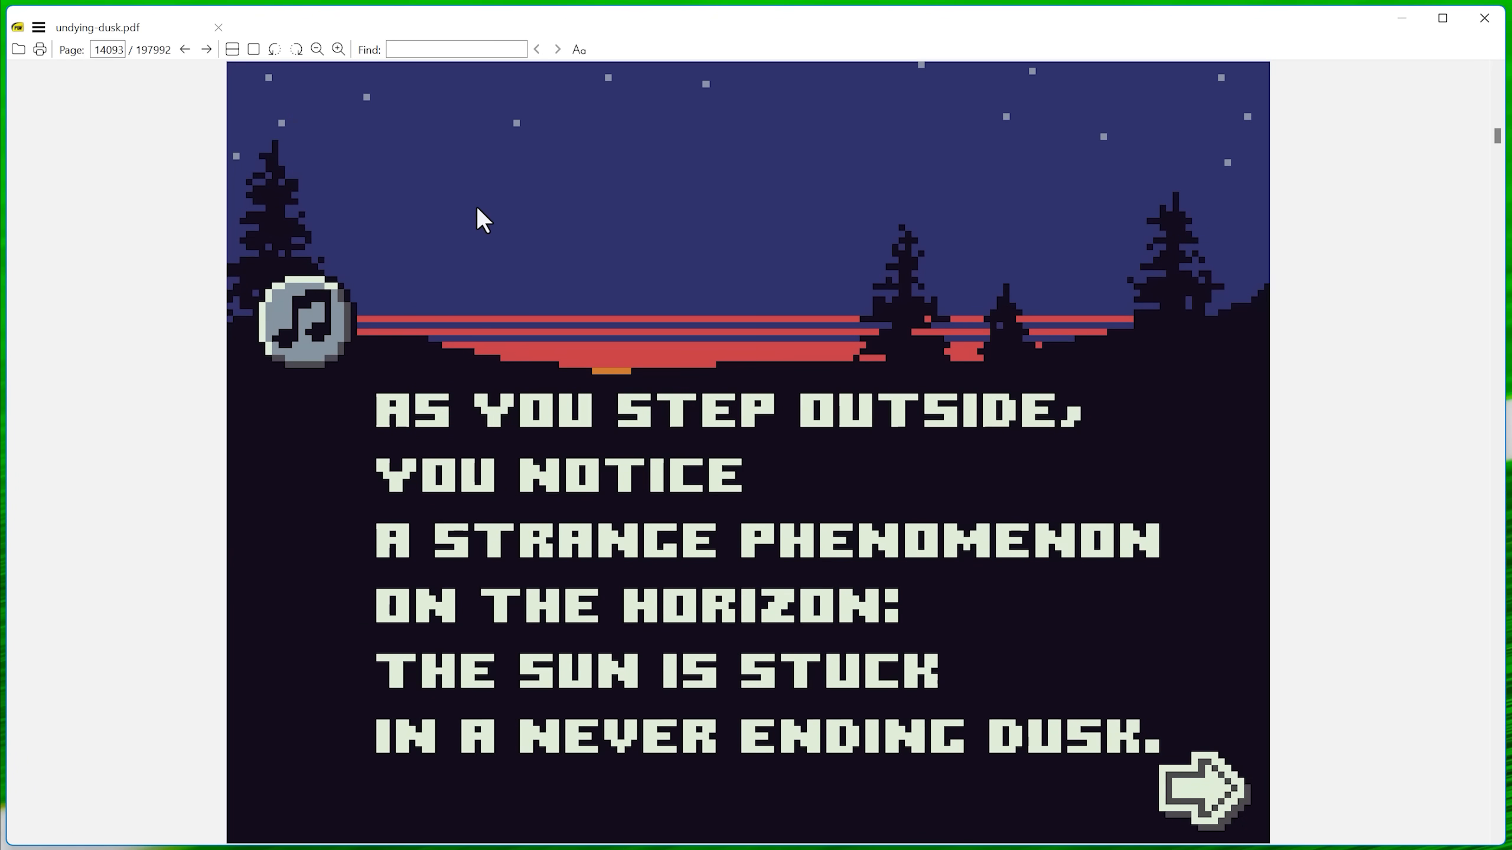
pyautogui.moveTo(307, 333)
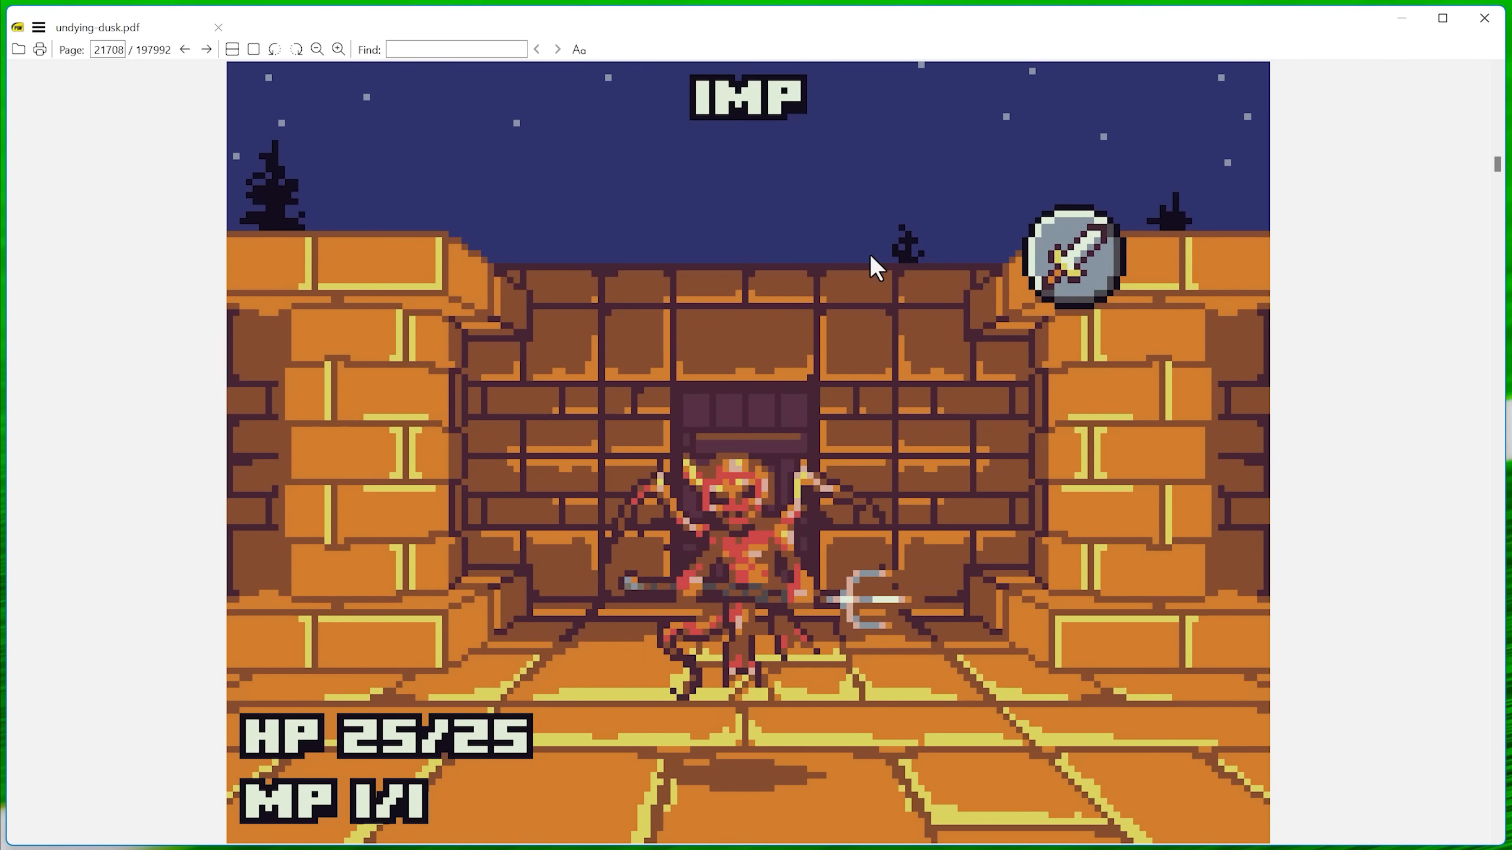
pyautogui.moveTo(1065, 285)
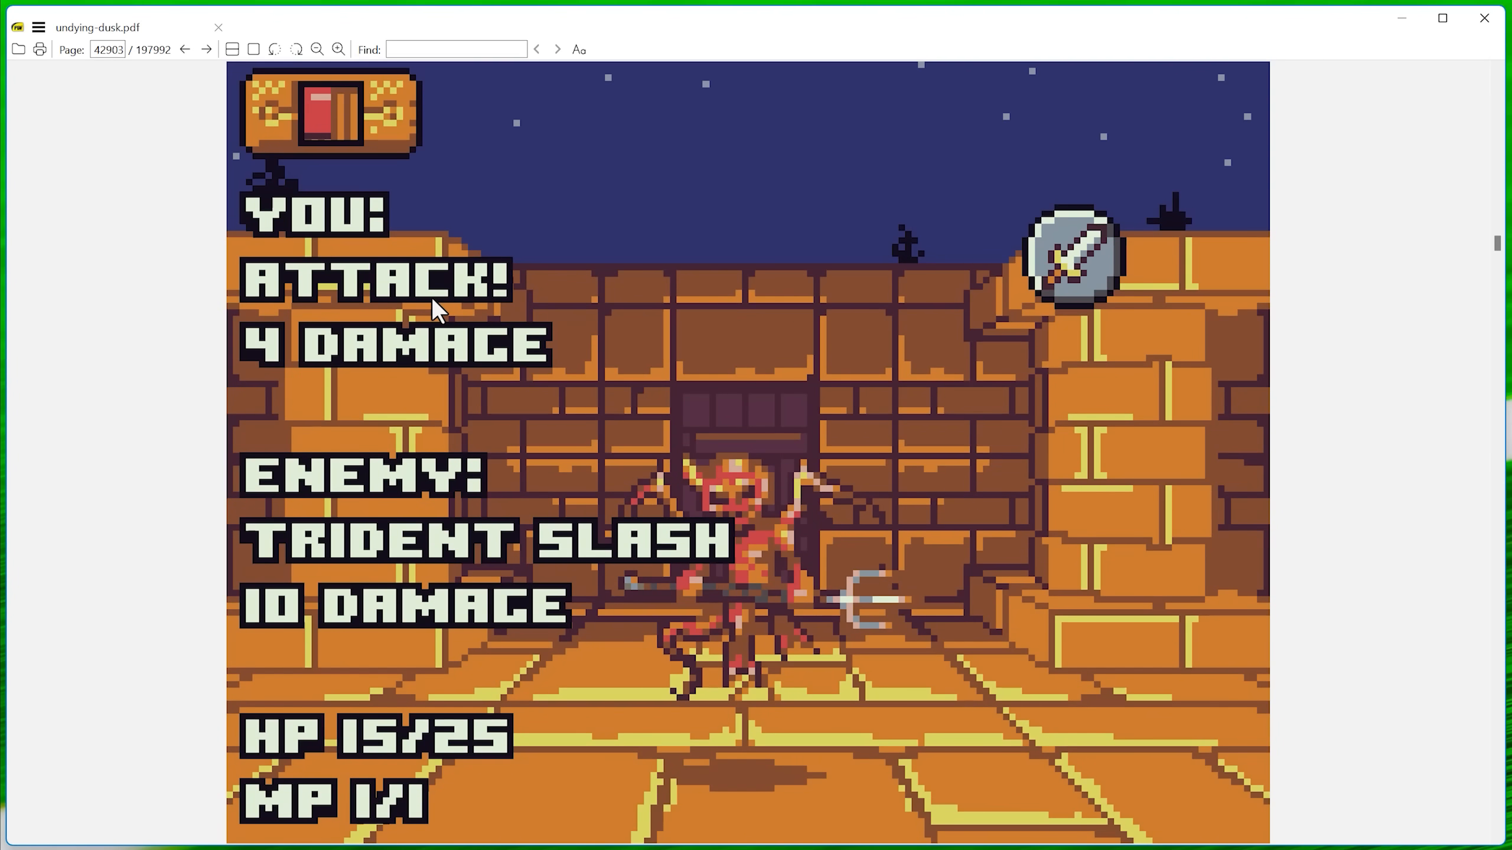
pyautogui.moveTo(460, 296)
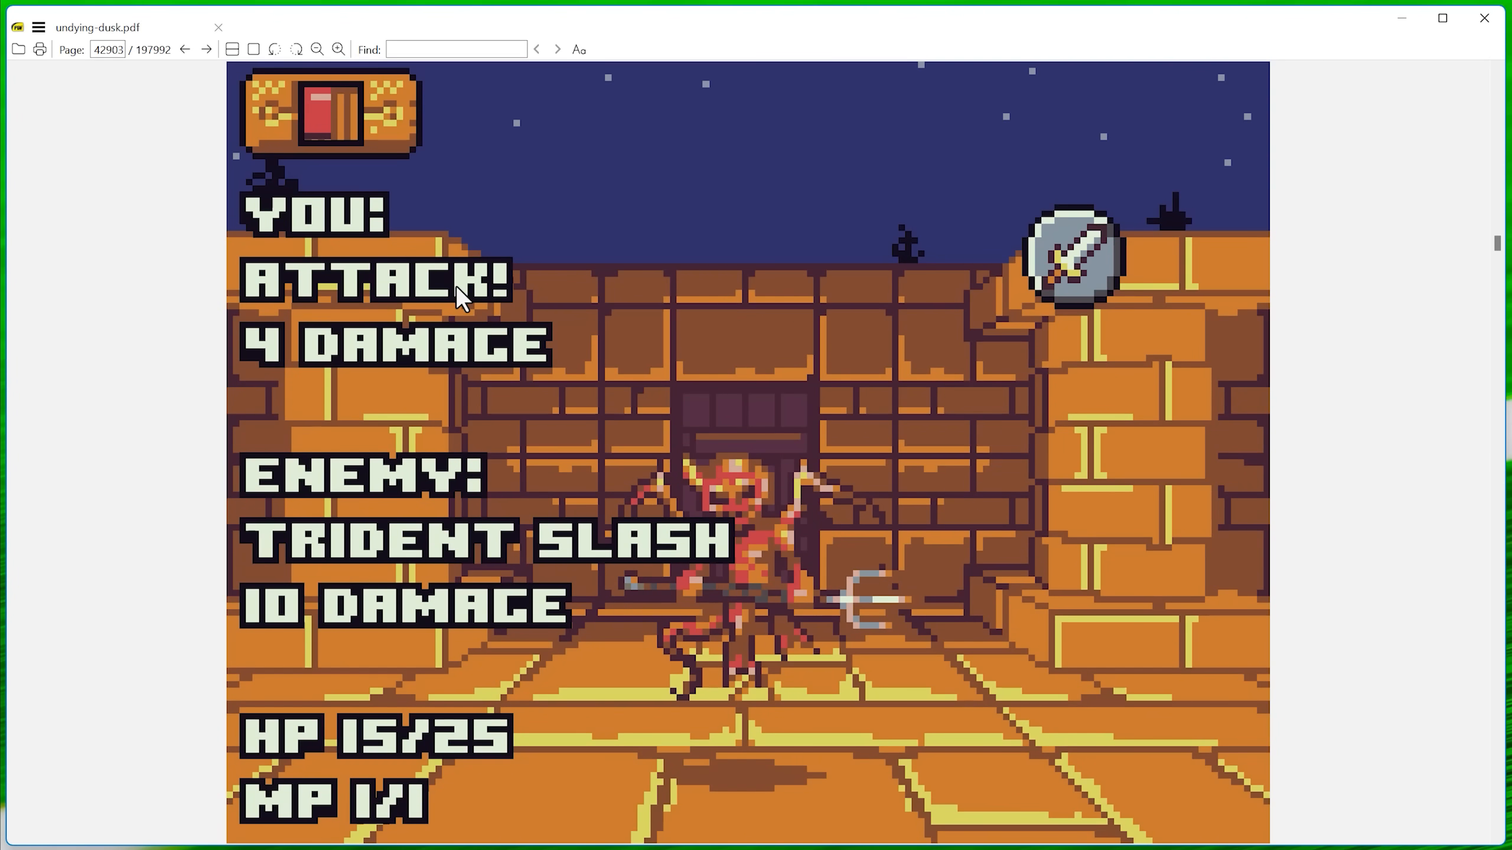
pyautogui.moveTo(1080, 280)
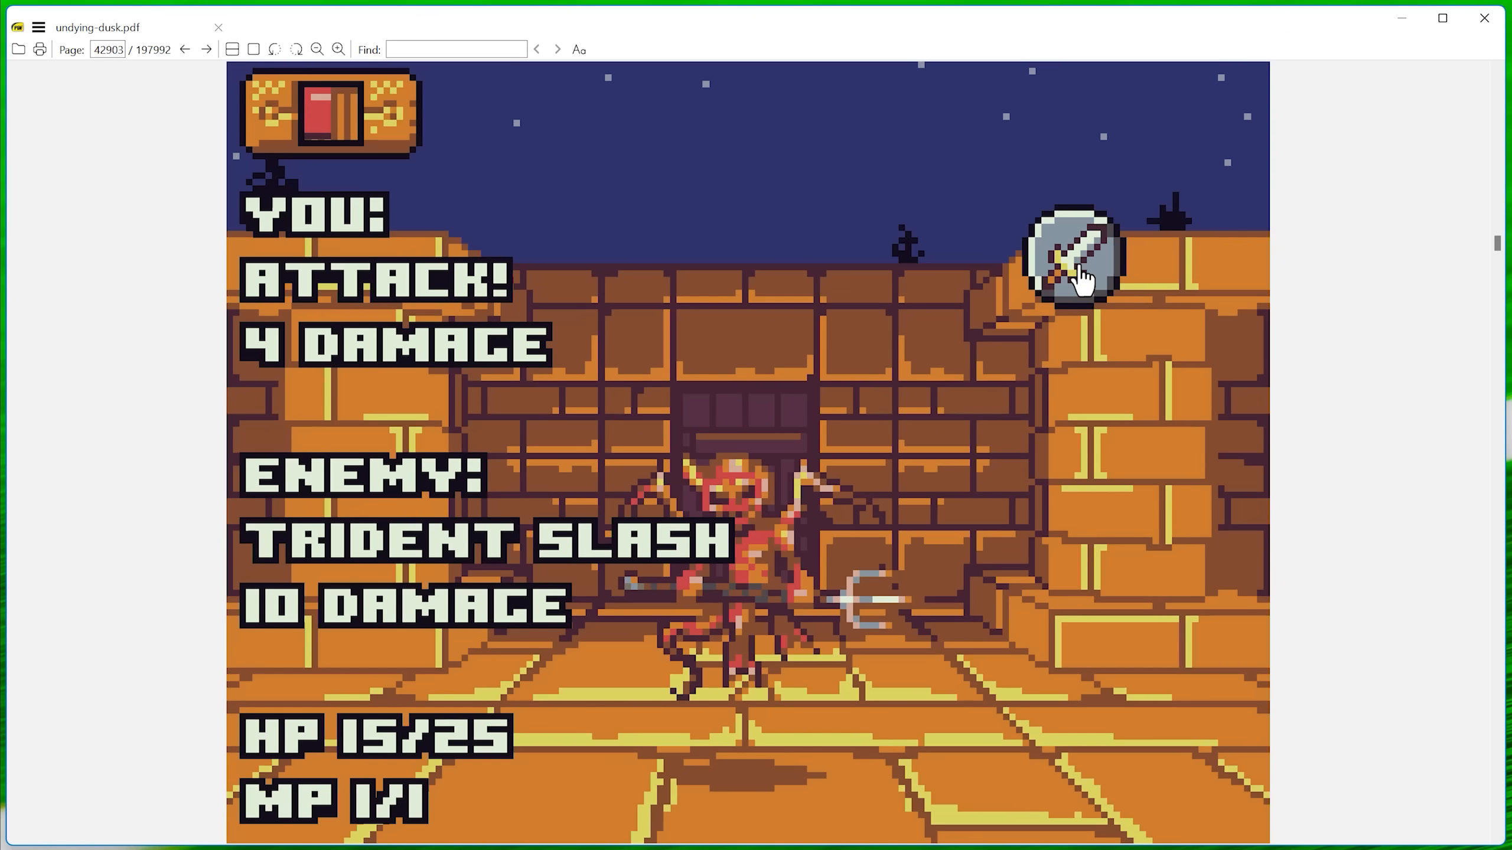